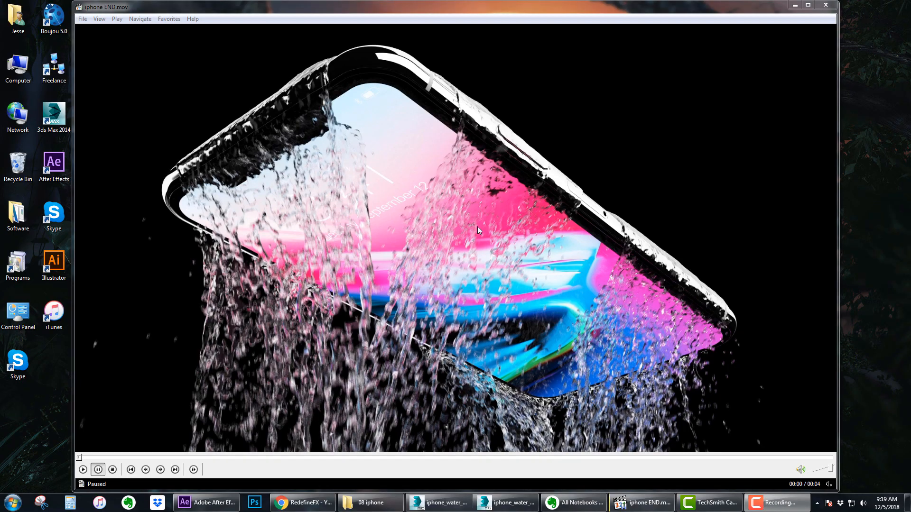
Play the iPhone water render and pause it twice on frames of the pouring liquid.
{"action": "left_click", "coordinate": [84, 470]}
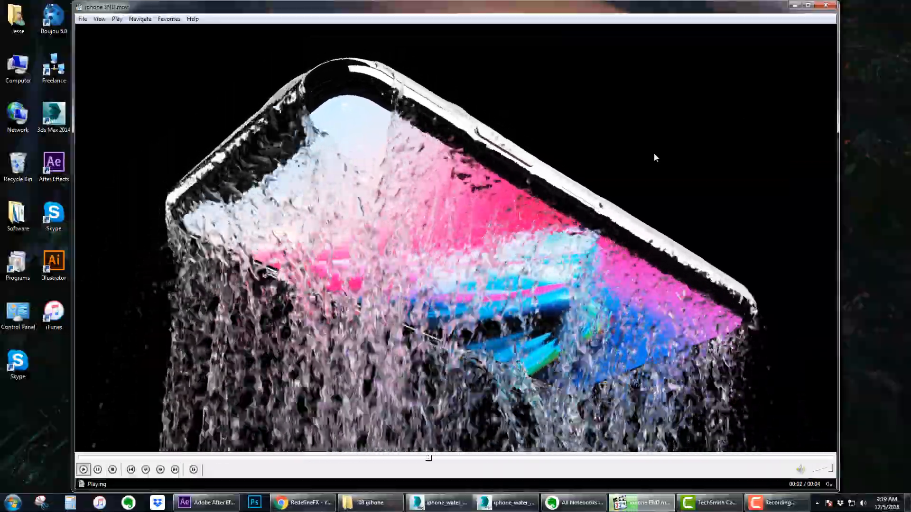
{"action": "left_click", "coordinate": [97, 470]}
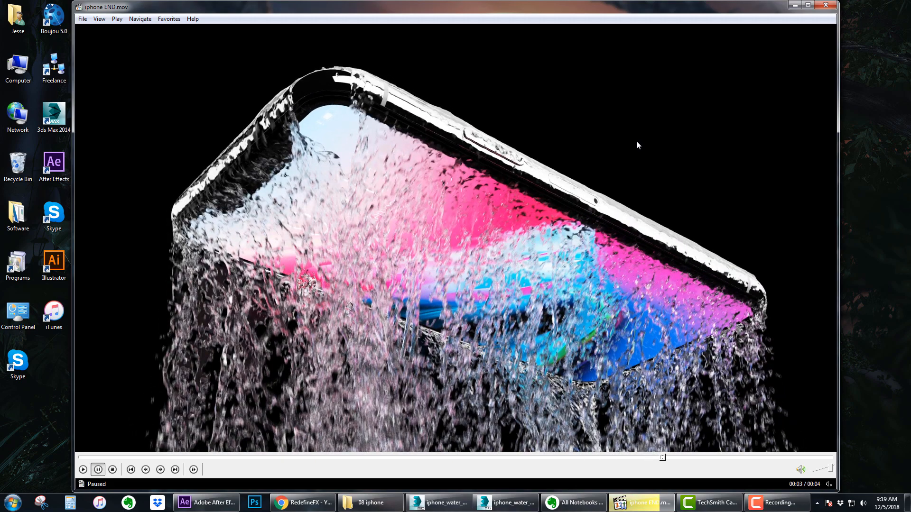
{"action": "mouse_move", "coordinate": [310, 197]}
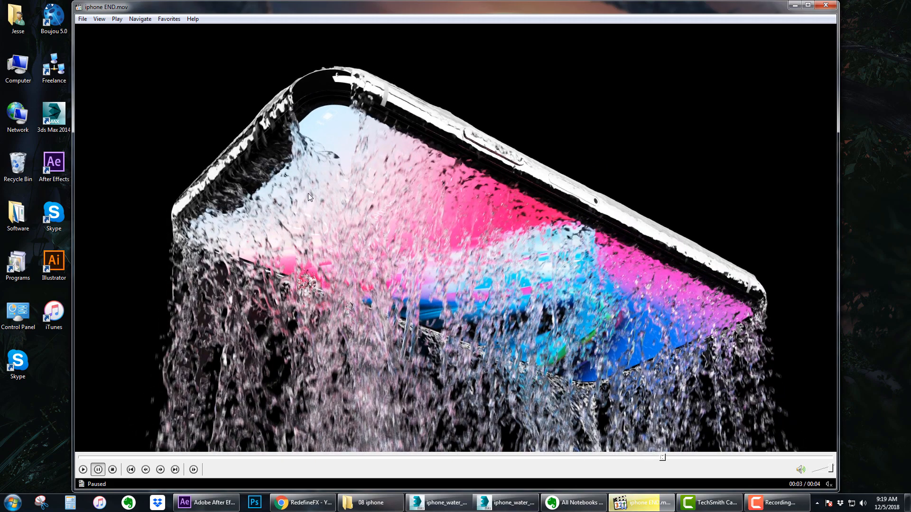
{"action": "mouse_move", "coordinate": [407, 161]}
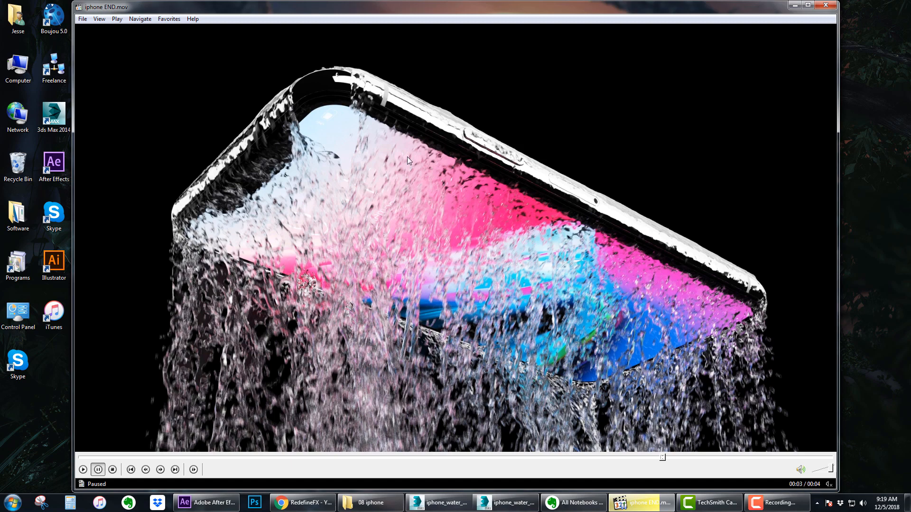
{"action": "mouse_move", "coordinate": [441, 186]}
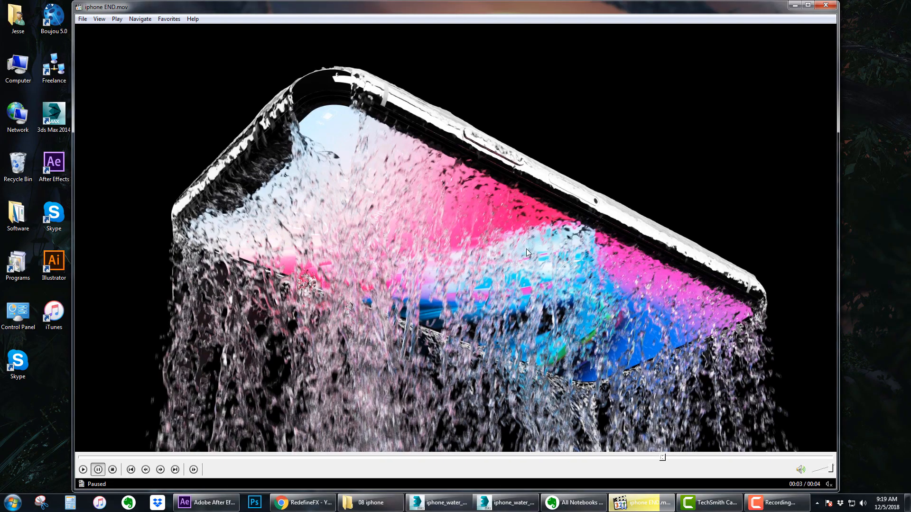
{"action": "left_click", "coordinate": [83, 470]}
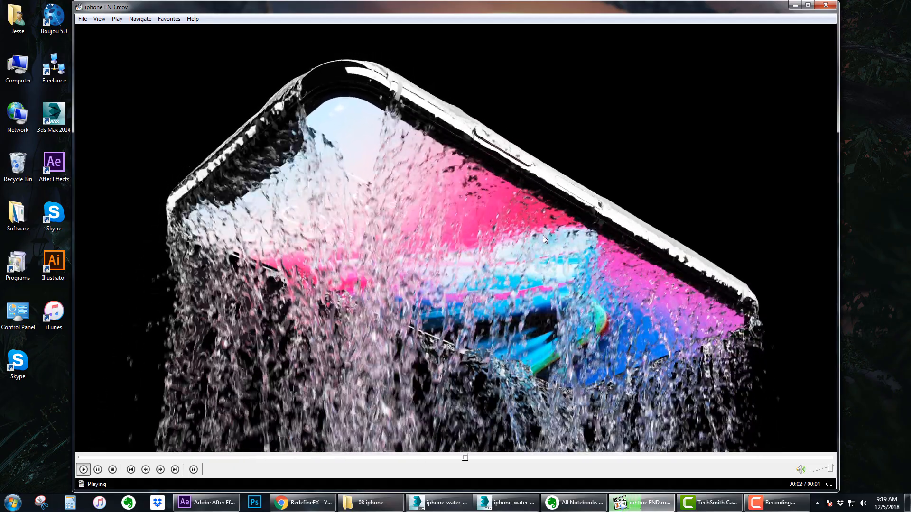
{"action": "left_click", "coordinate": [83, 470]}
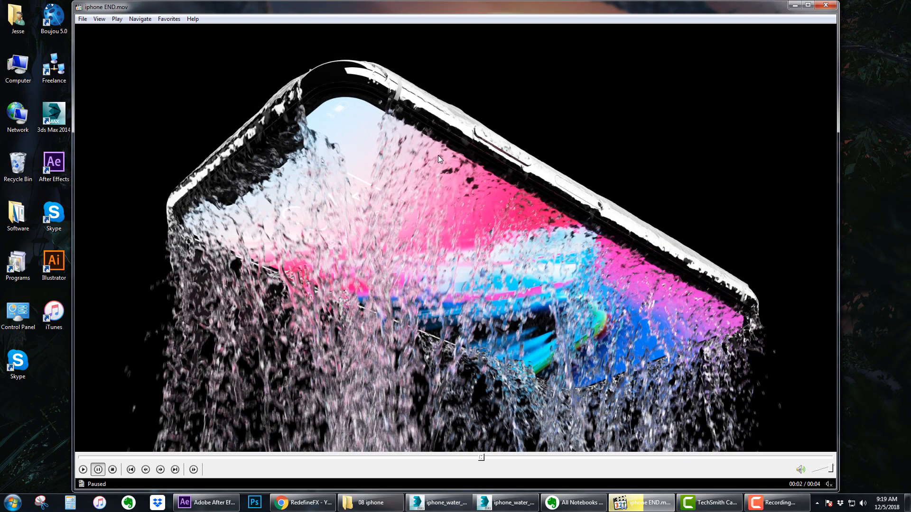
{"action": "mouse_move", "coordinate": [282, 112]}
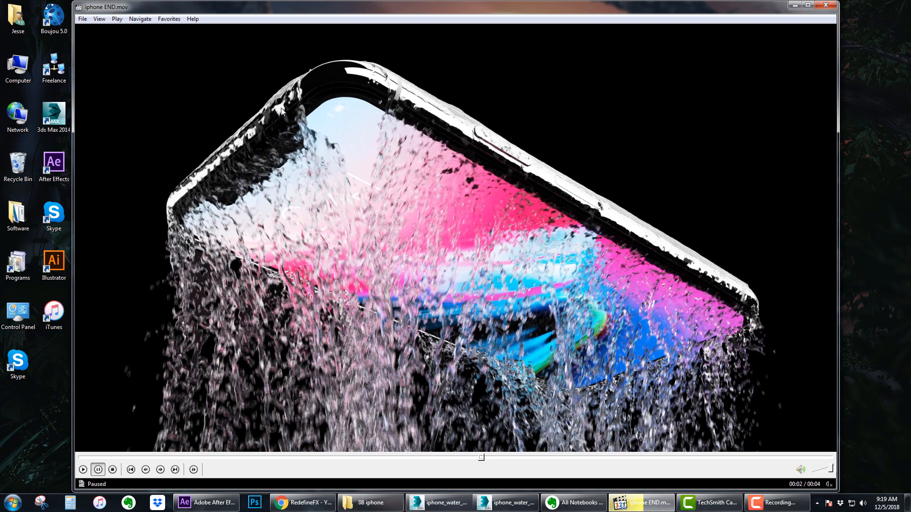
{"action": "mouse_move", "coordinate": [337, 304]}
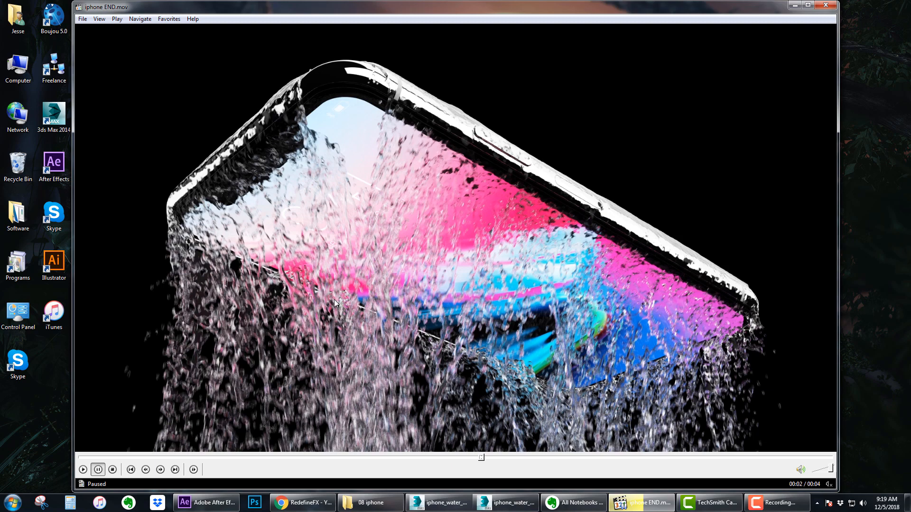
{"action": "mouse_move", "coordinate": [266, 300]}
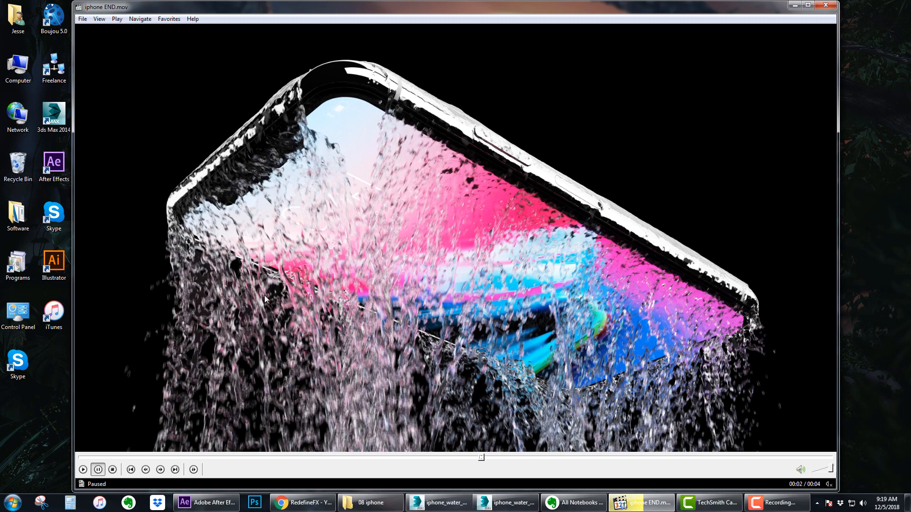
{"action": "mouse_move", "coordinate": [549, 408]}
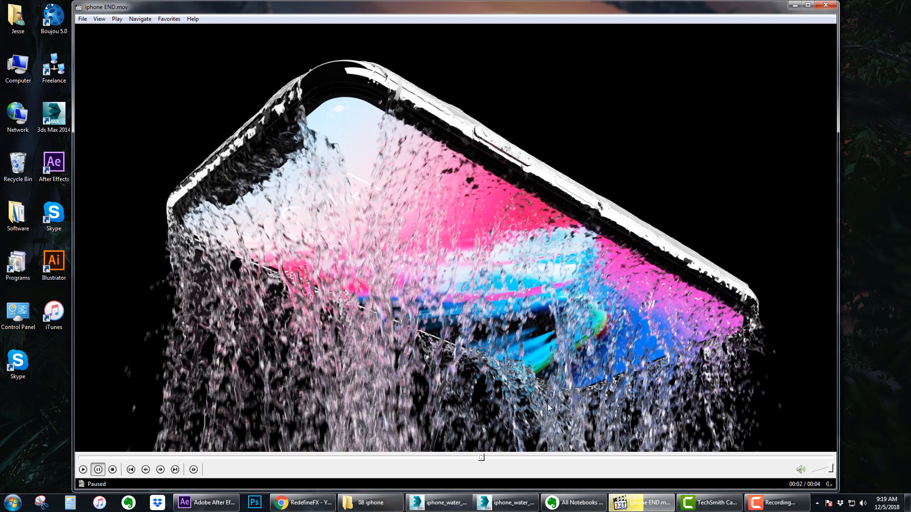
{"action": "mouse_move", "coordinate": [457, 293]}
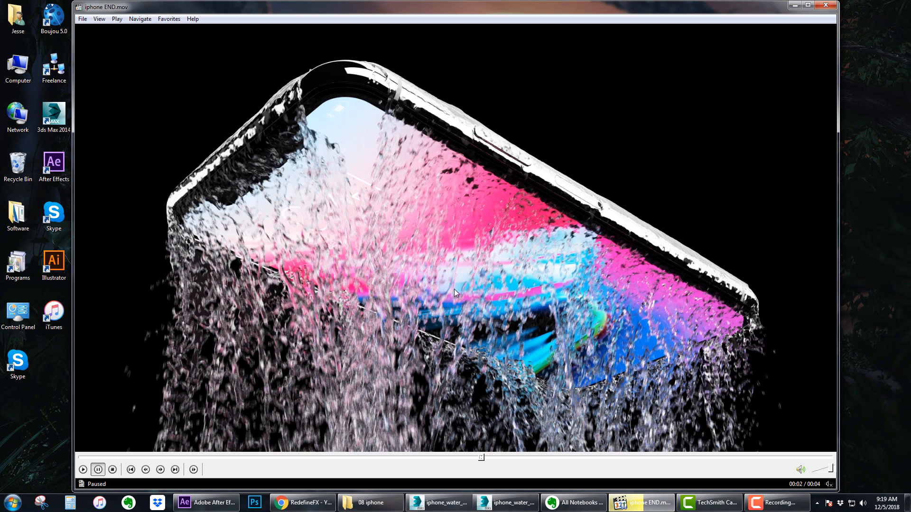
{"action": "mouse_move", "coordinate": [447, 488]}
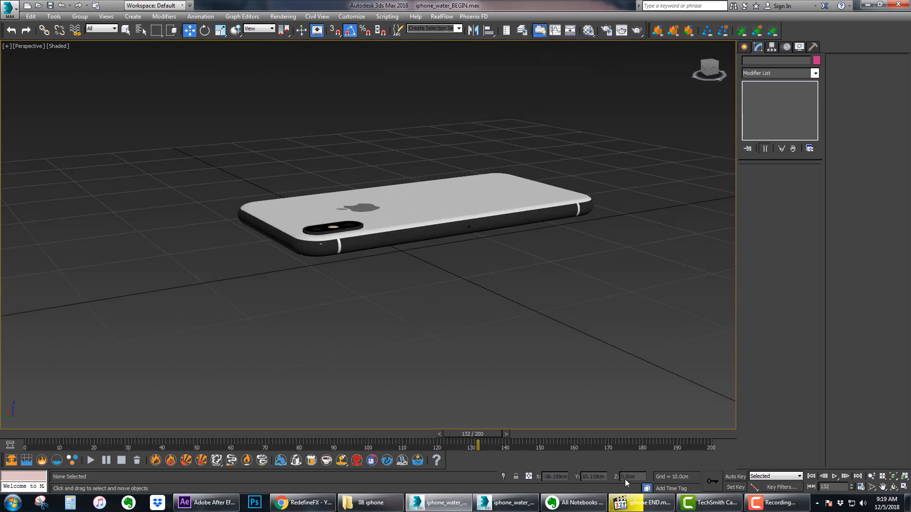
Restore the iphone END.mov player window to view a later paused frame of the pour.
{"action": "left_click", "coordinate": [642, 503]}
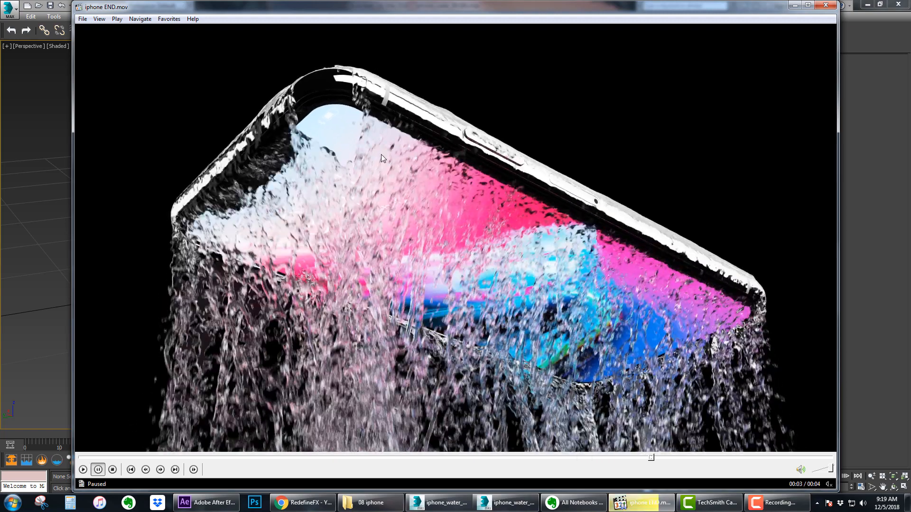
{"action": "mouse_move", "coordinate": [437, 187]}
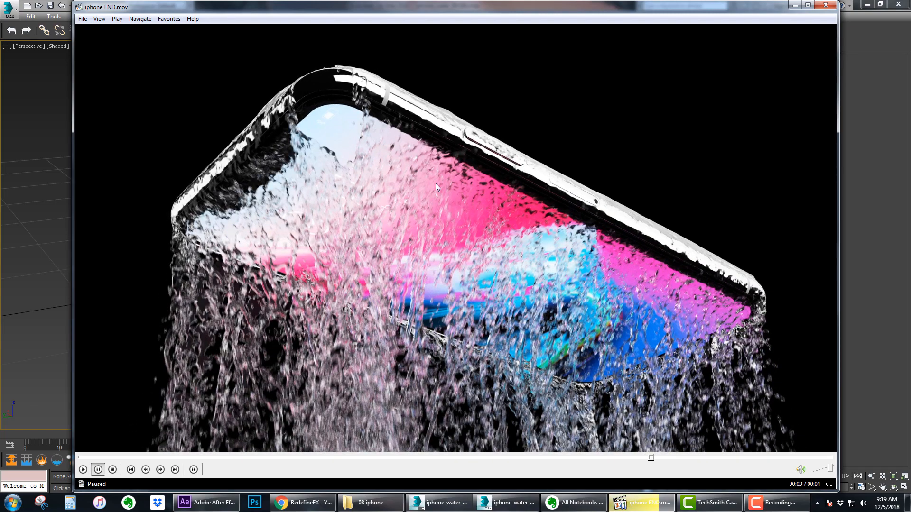
{"action": "mouse_move", "coordinate": [346, 115]}
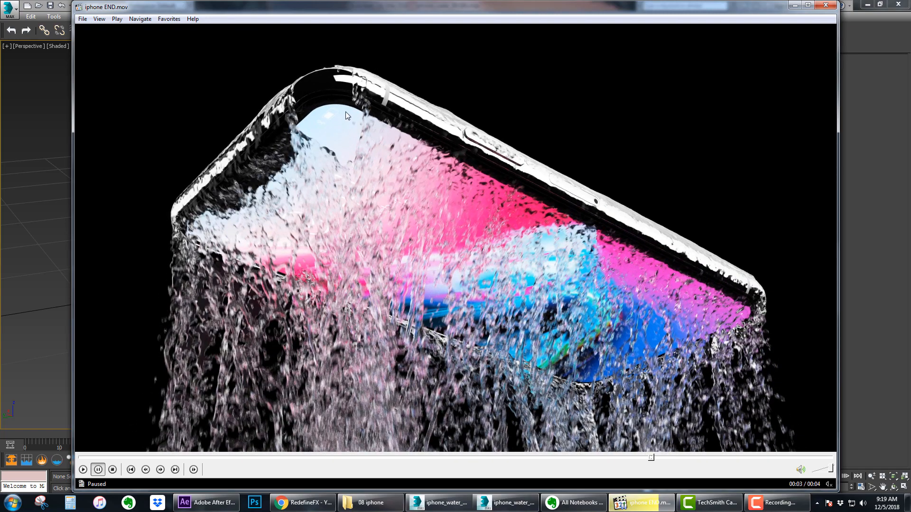
{"action": "mouse_move", "coordinate": [342, 144]}
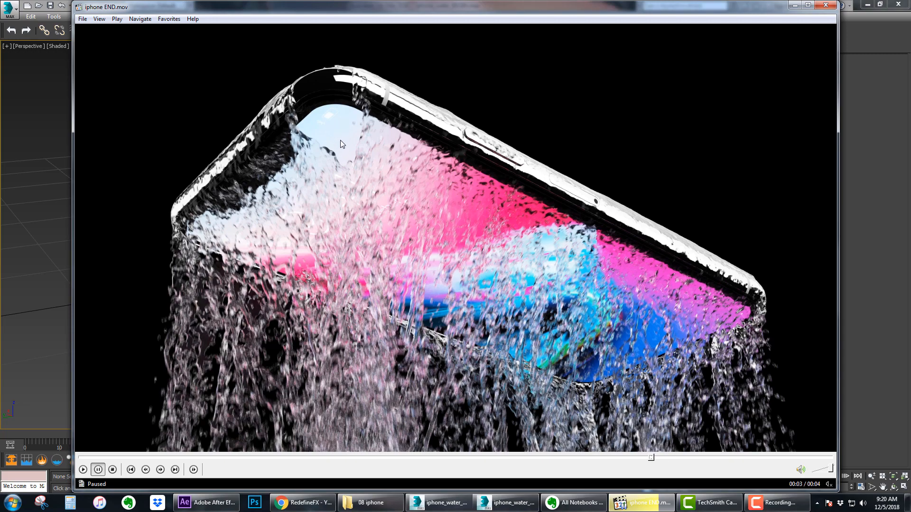
{"action": "mouse_move", "coordinate": [350, 137]}
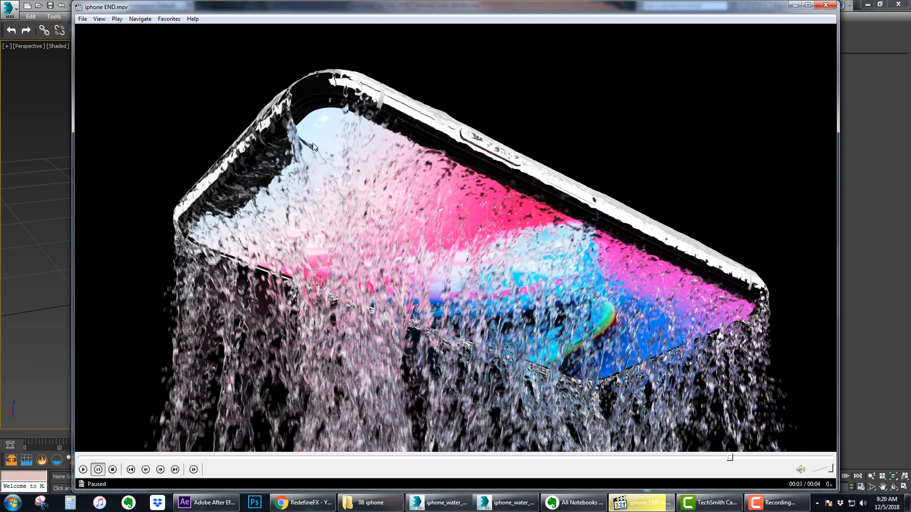
{"action": "mouse_move", "coordinate": [341, 350]}
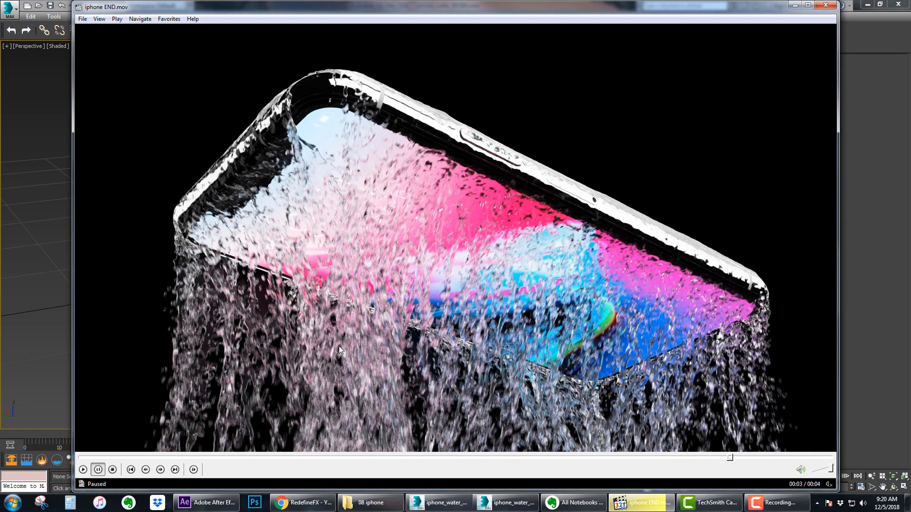
{"action": "mouse_move", "coordinate": [596, 191]}
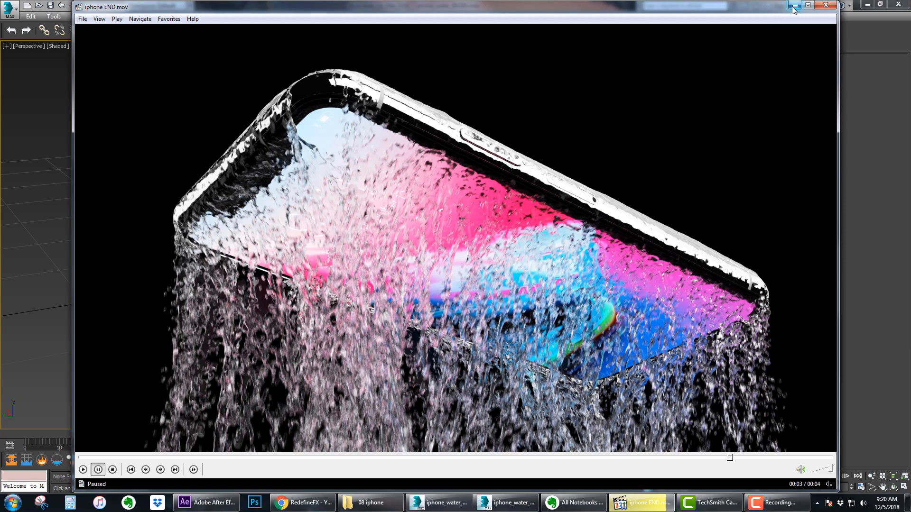
Confirm Metric Centimeters in Units Setup and enable AutoGrid for new primitives.
{"action": "left_click", "coordinate": [825, 6]}
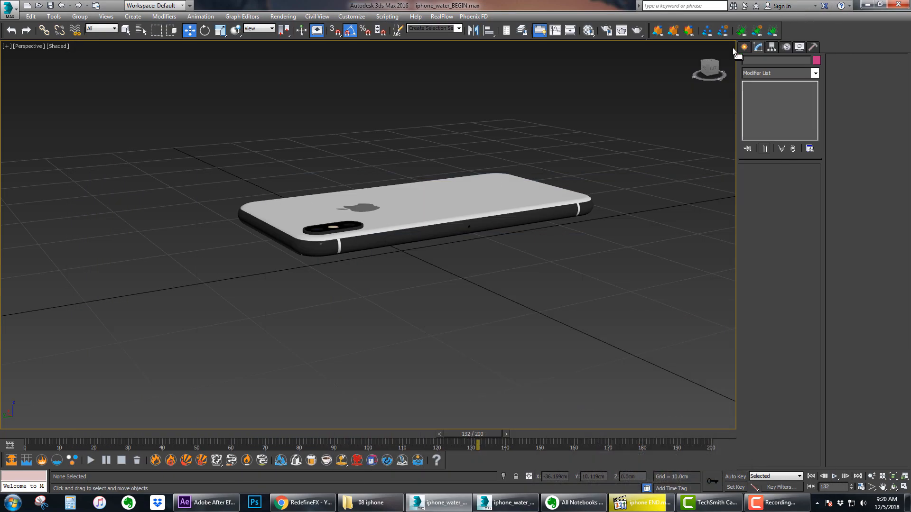
{"action": "scroll", "scroll_direction": "down", "scroll_amount": 3}
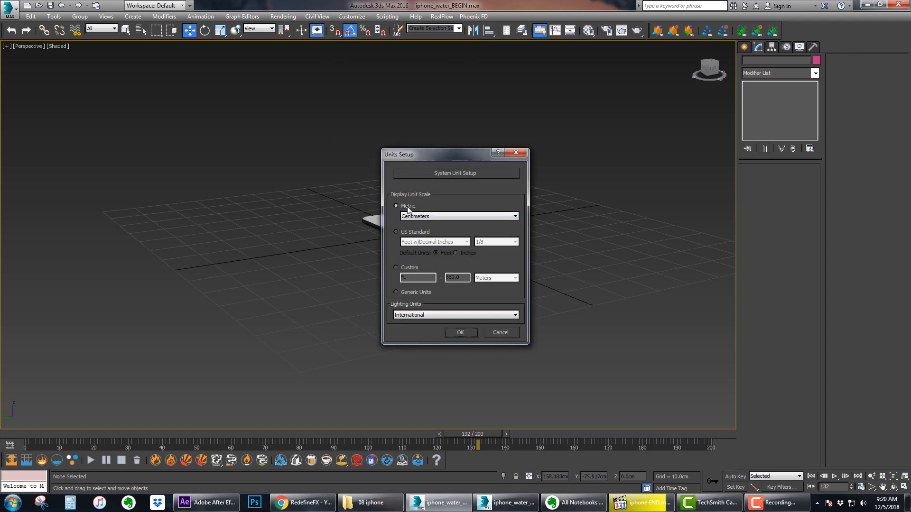
{"action": "left_click", "coordinate": [456, 173]}
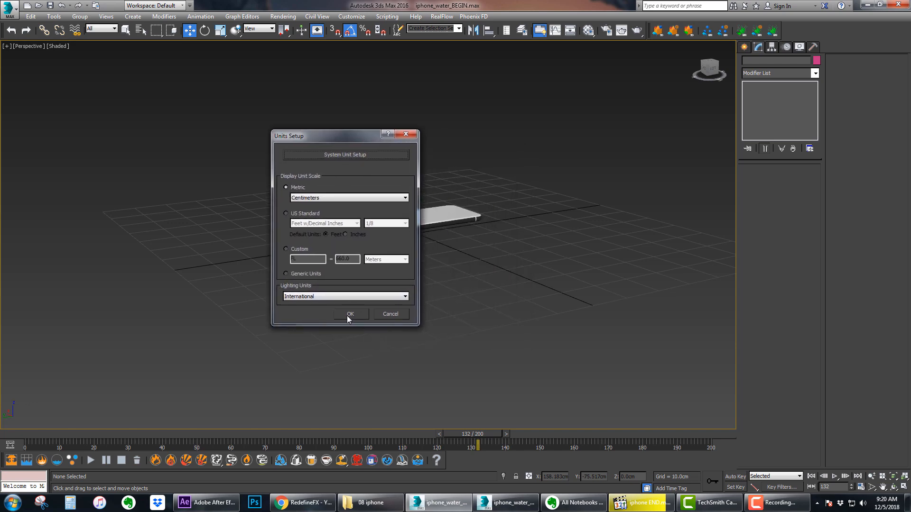
{"action": "left_click", "coordinate": [350, 314]}
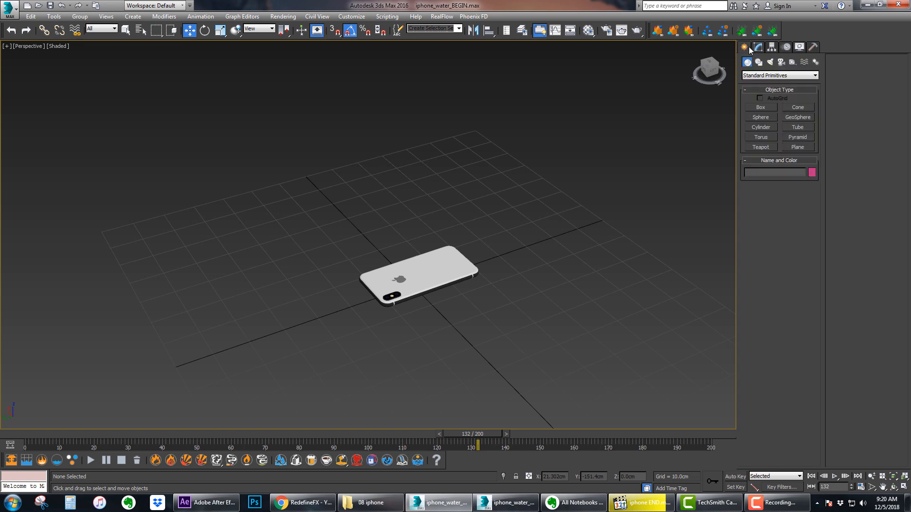
{"action": "left_click", "coordinate": [760, 107]}
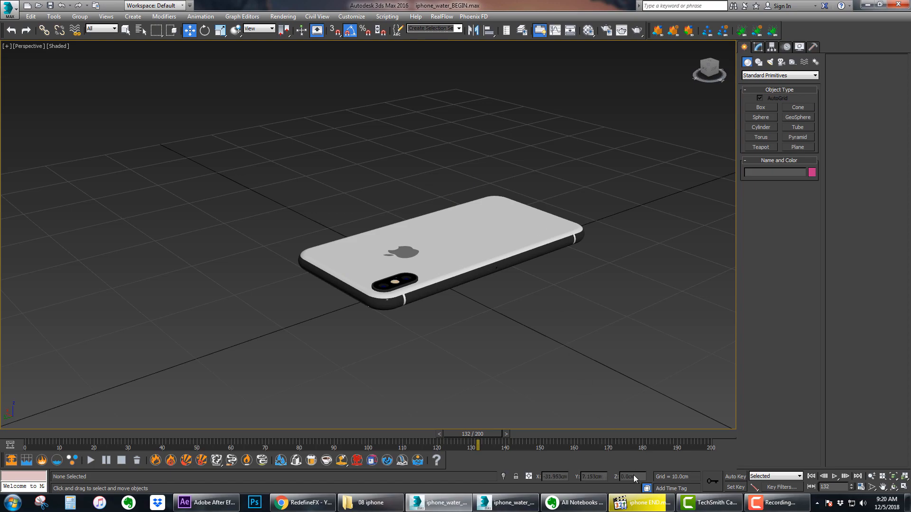
Replay and pause iphone END.mov briefly, then close the player to return to 3ds Max.
{"action": "left_click", "coordinate": [640, 503]}
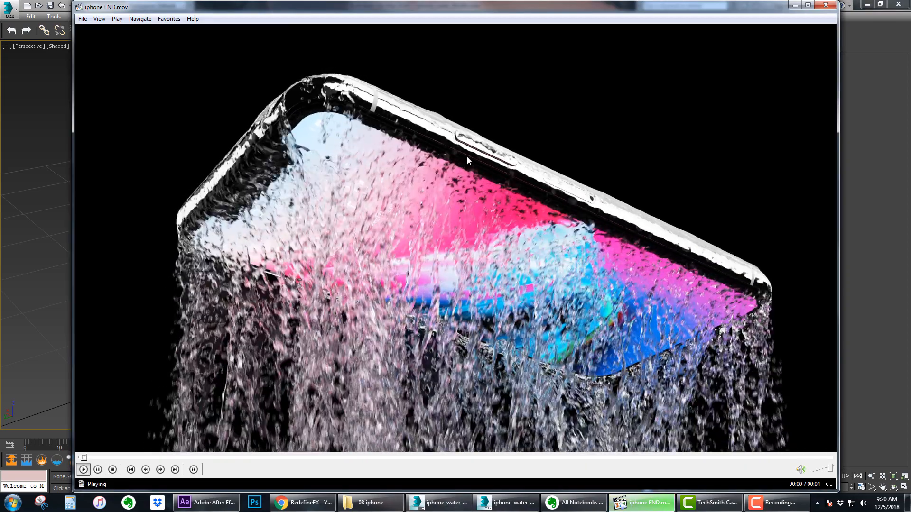
{"action": "left_click", "coordinate": [84, 469]}
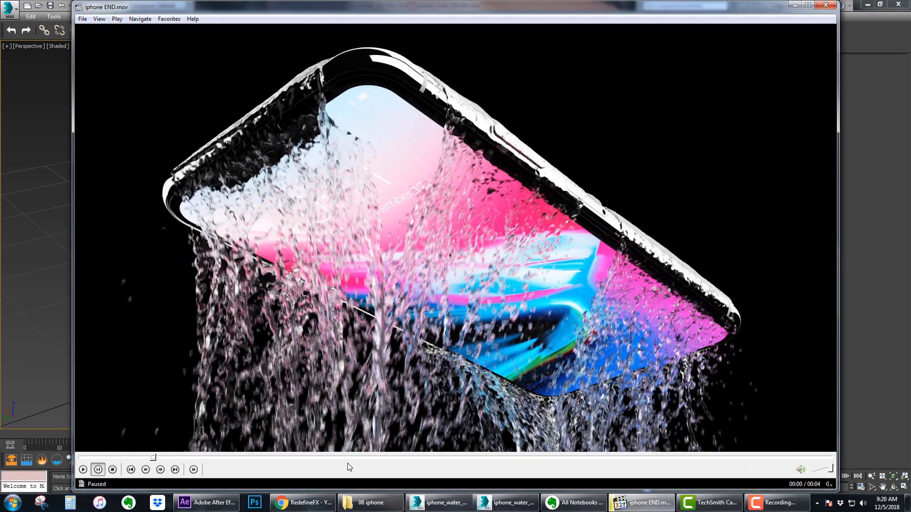
{"action": "left_click", "coordinate": [82, 470]}
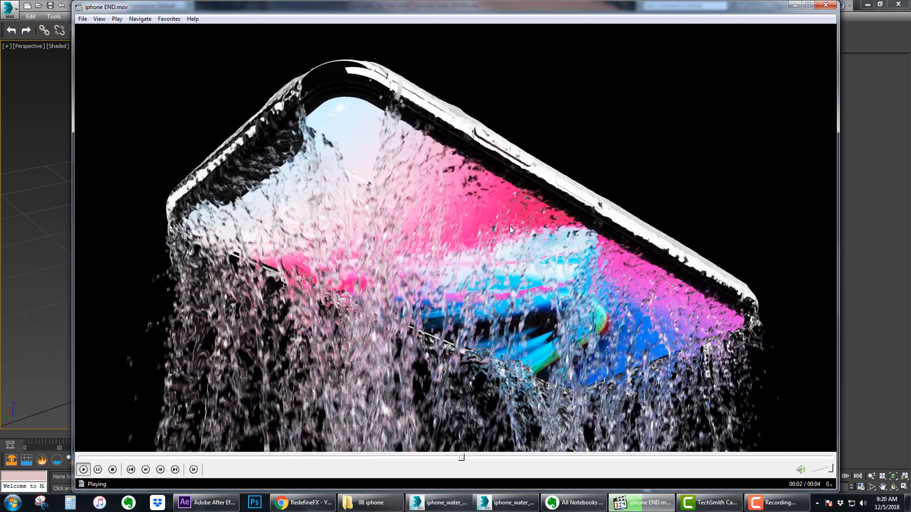
{"action": "left_click", "coordinate": [83, 470]}
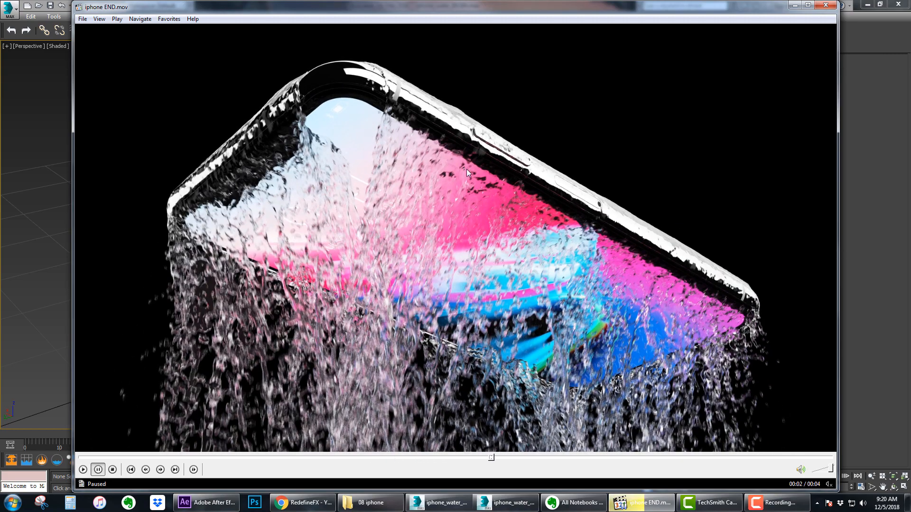
{"action": "mouse_move", "coordinate": [824, 6]}
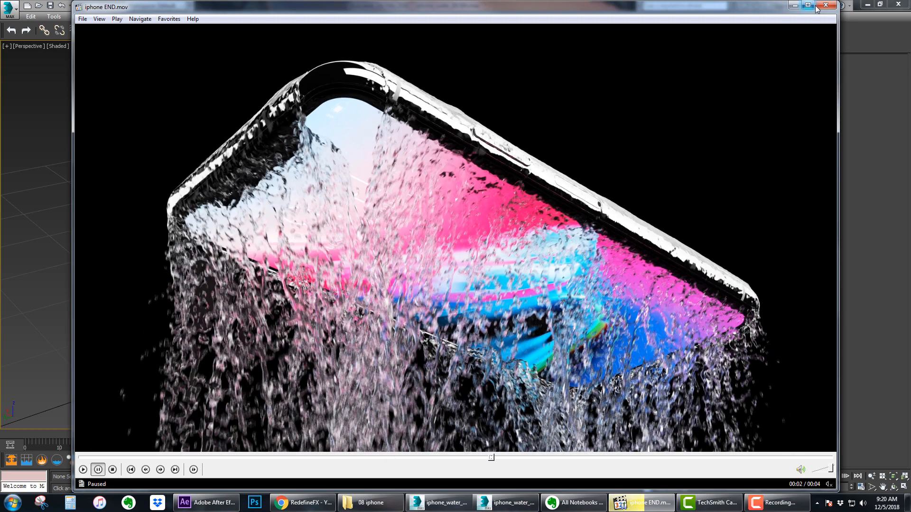
{"action": "left_click", "coordinate": [826, 6]}
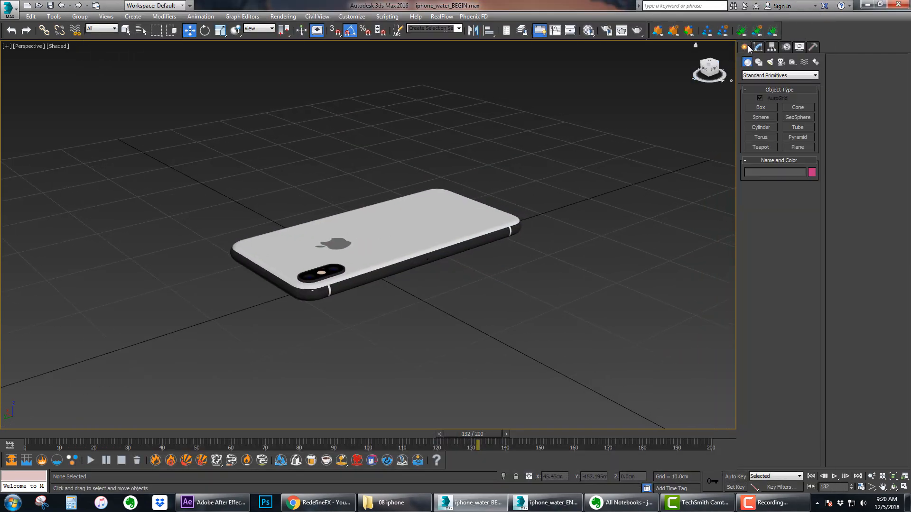
Create a cylinder above the phone, convert it to Editable Poly and select all its polygons.
{"action": "left_click", "coordinate": [760, 126]}
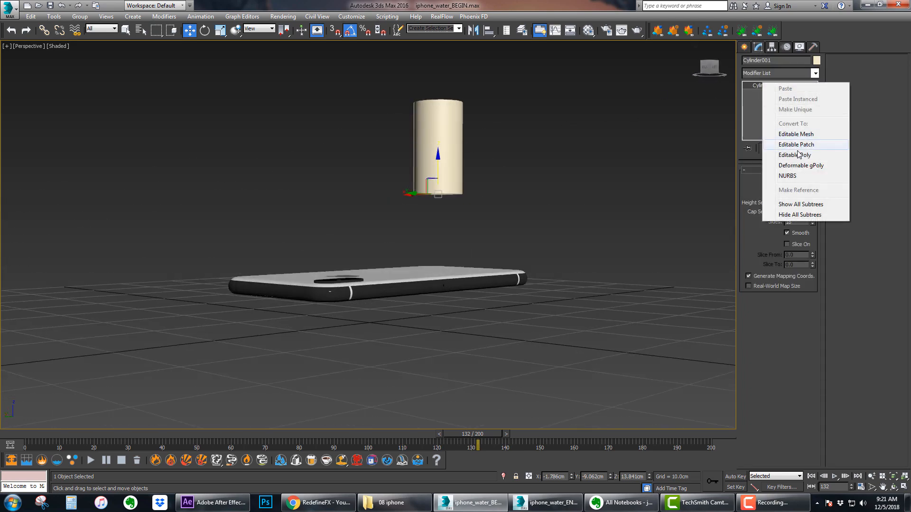
{"action": "left_click", "coordinate": [795, 154]}
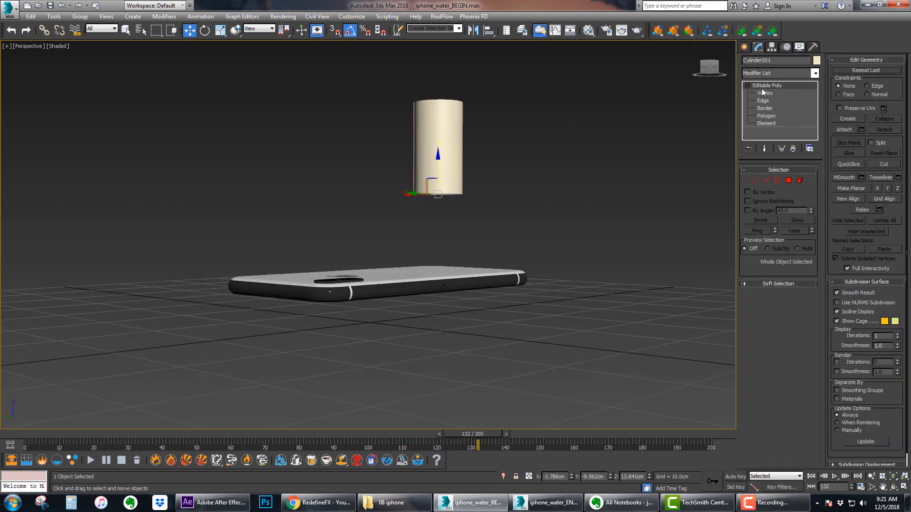
{"action": "left_click", "coordinate": [766, 116]}
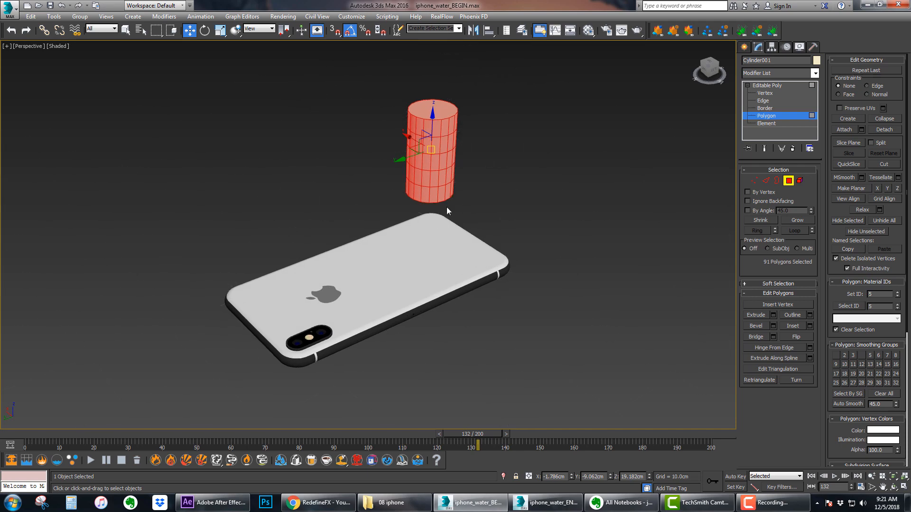
{"action": "mouse_move", "coordinate": [768, 127]}
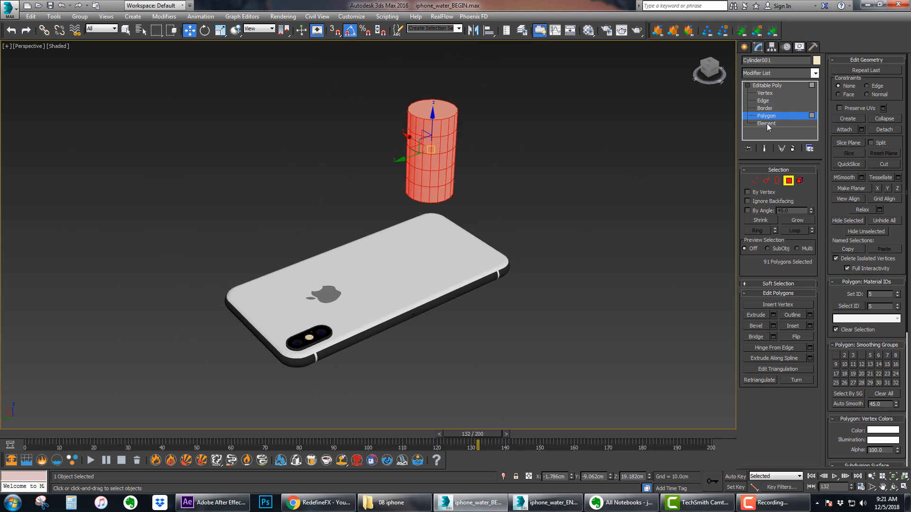
Clone the cylinder to the left as a second element within the same object.
{"action": "left_click", "coordinate": [766, 124]}
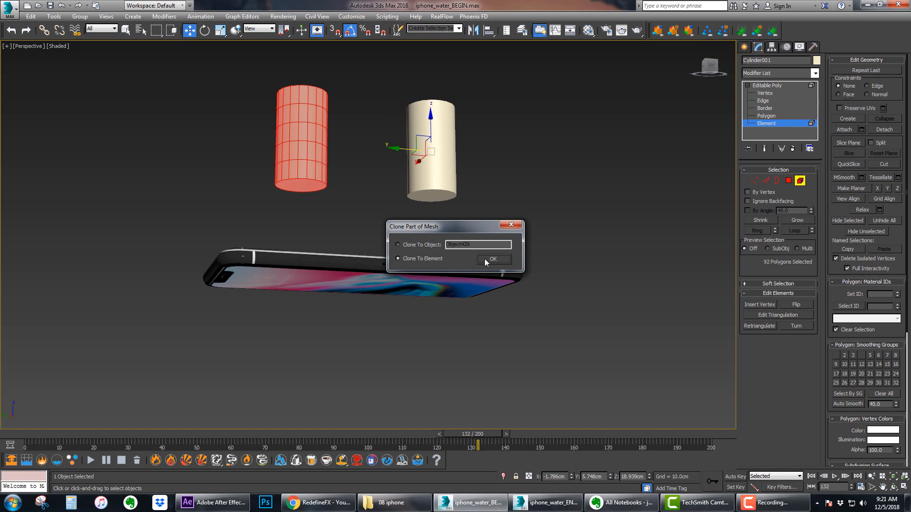
{"action": "left_click", "coordinate": [492, 258]}
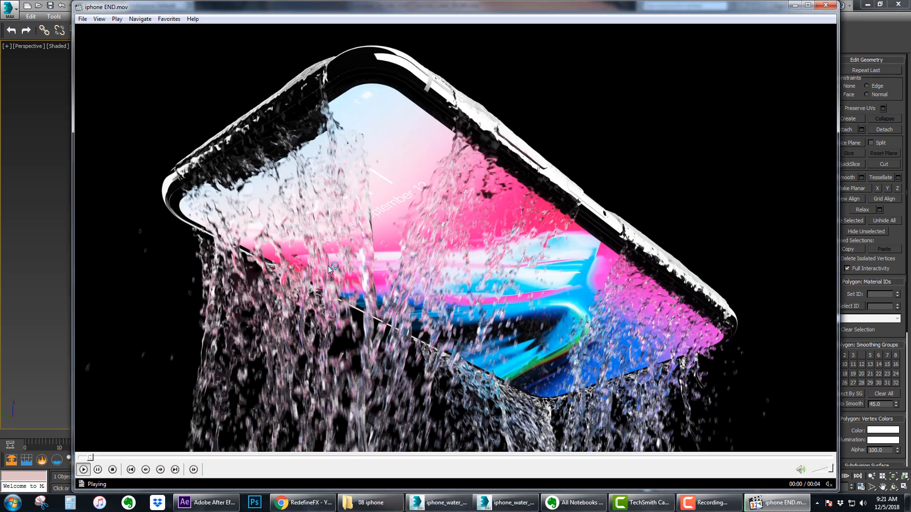
Pause the finished render on a frame of water pouring over the phone screen.
{"action": "left_click", "coordinate": [83, 469]}
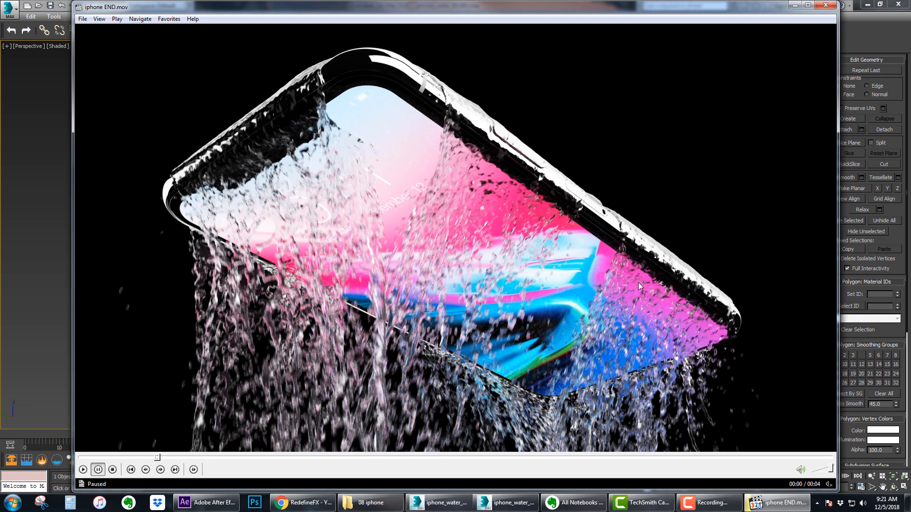
{"action": "mouse_move", "coordinate": [289, 85]}
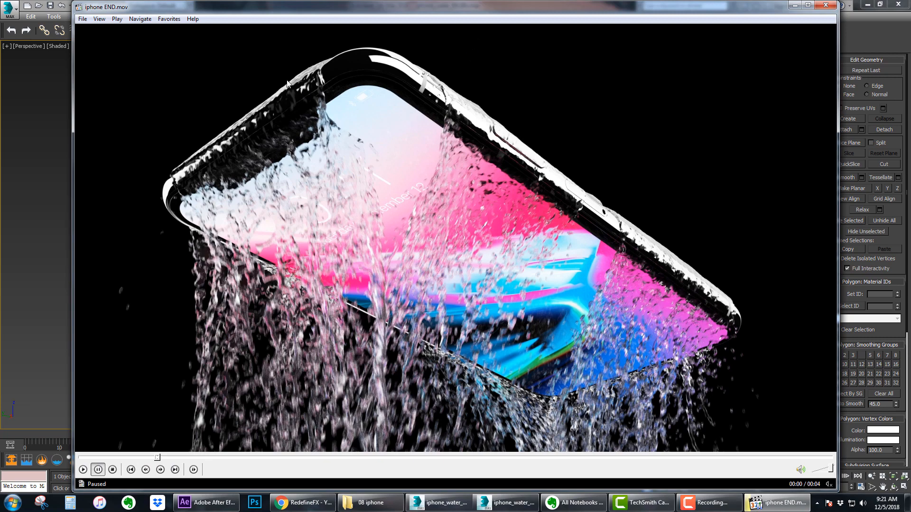
{"action": "mouse_move", "coordinate": [370, 82]}
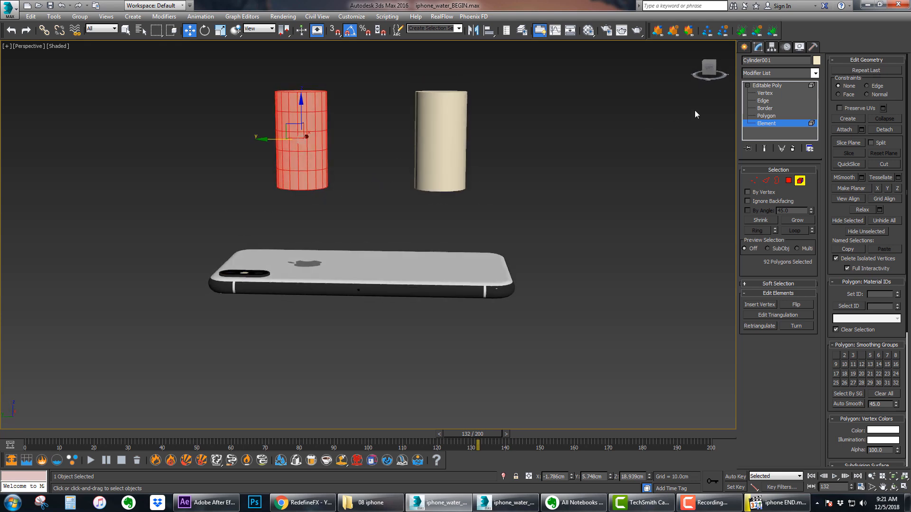
{"action": "mouse_move", "coordinate": [761, 91]}
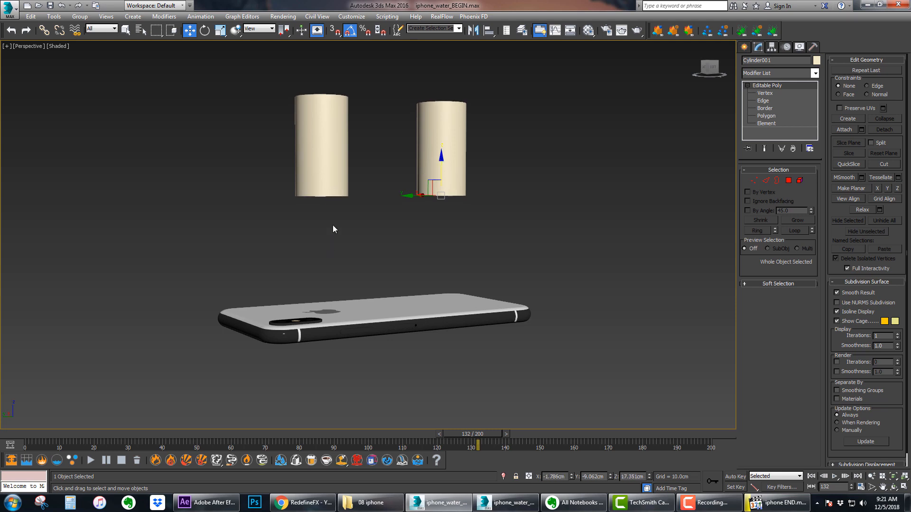
{"action": "mouse_move", "coordinate": [327, 193]}
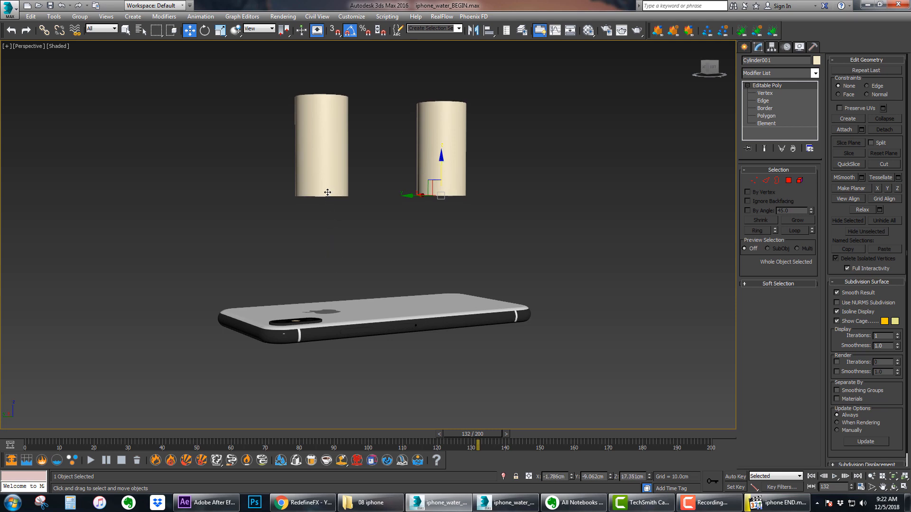
{"action": "mouse_move", "coordinate": [323, 216]}
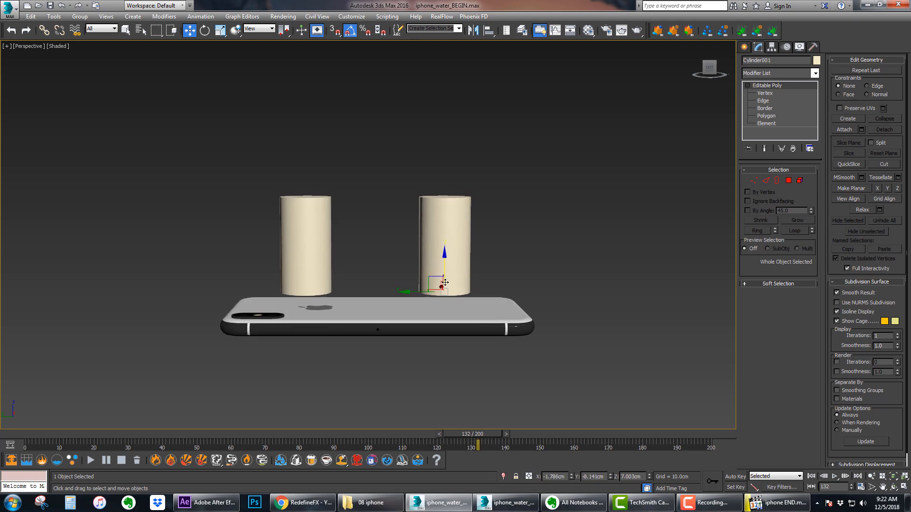
{"action": "mouse_move", "coordinate": [542, 354]}
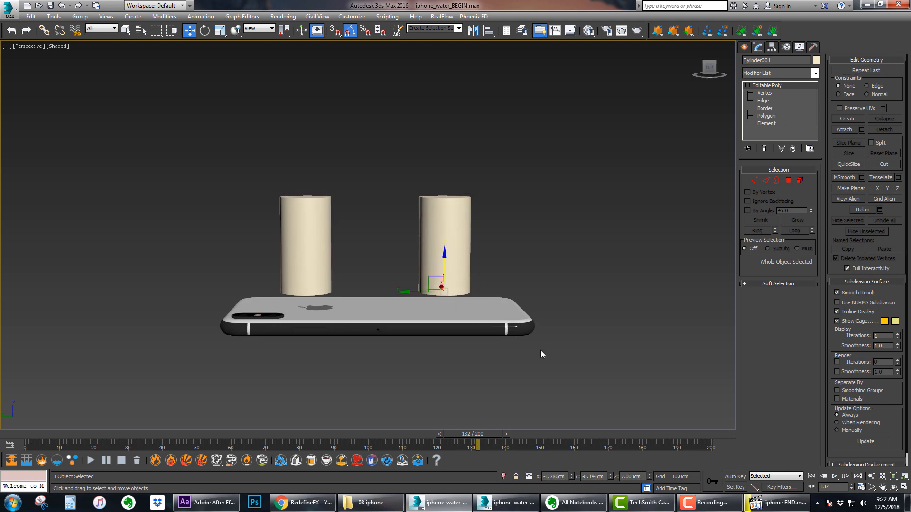
{"action": "mouse_move", "coordinate": [376, 296]}
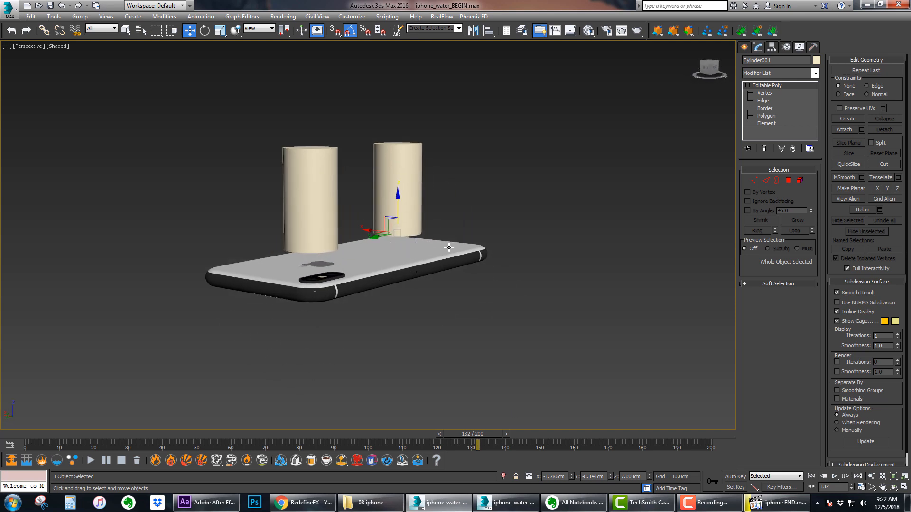
Expand the Create panel's object category dropdown to reach the Phoenix FD objects.
{"action": "triple_click", "coordinate": [777, 60]}
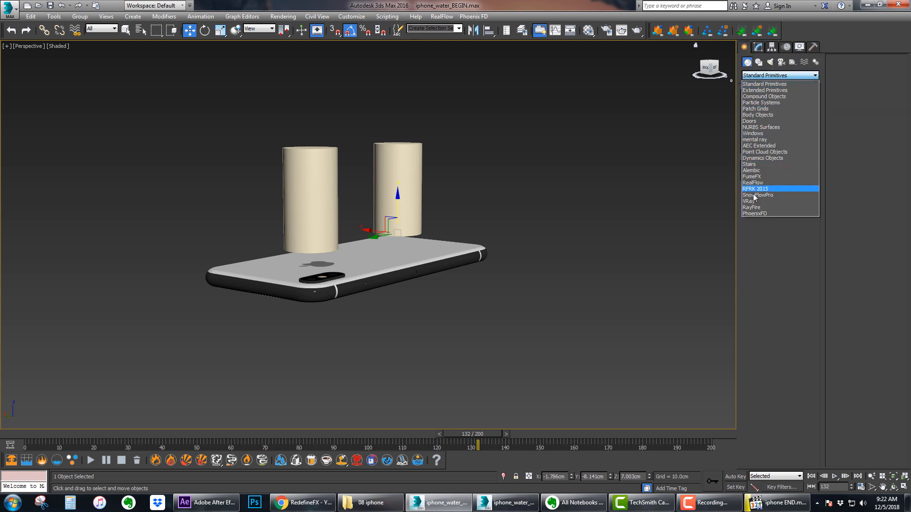
Create a Phoenix FD LiquidSim container around the phone and cylinders and show its parameters.
{"action": "left_click", "coordinate": [754, 214]}
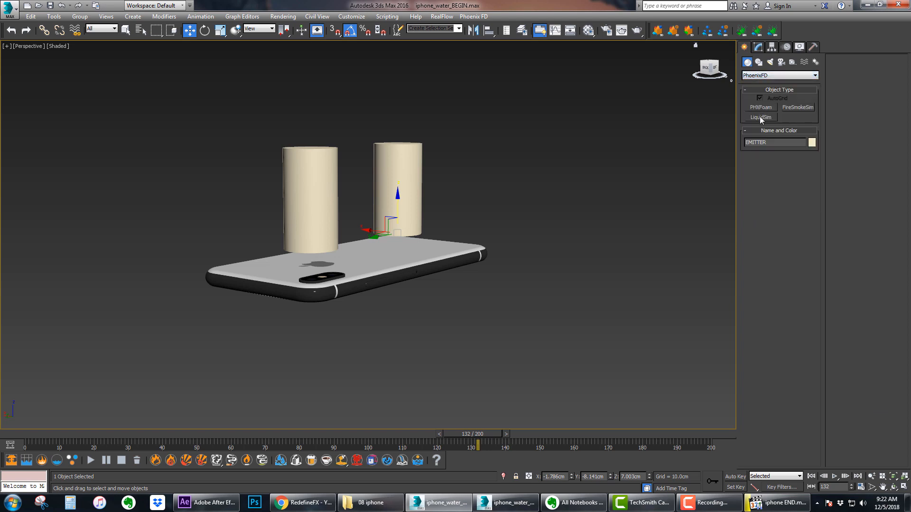
{"action": "left_click", "coordinate": [761, 117]}
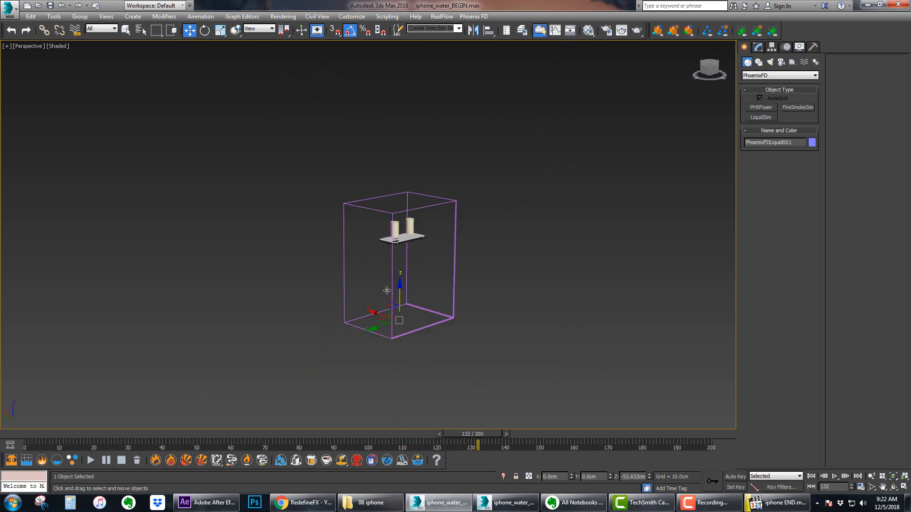
{"action": "left_click", "coordinate": [757, 62]}
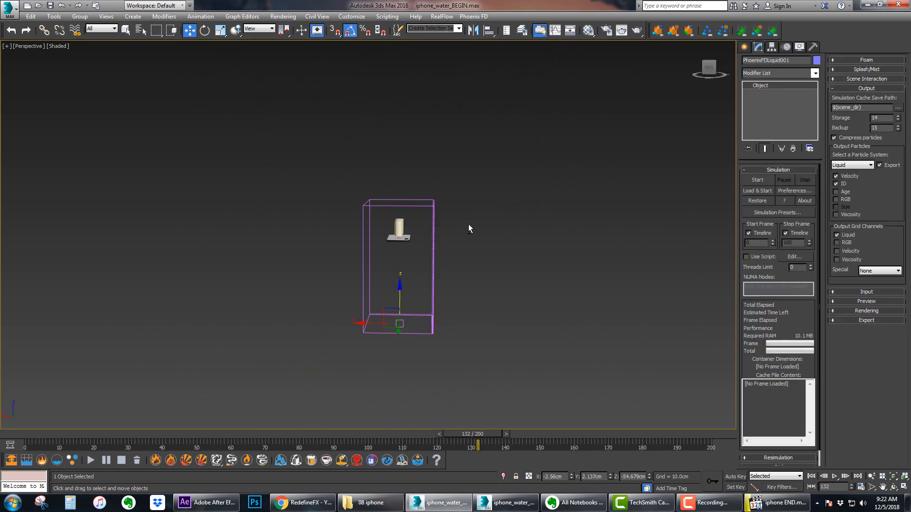
{"action": "scroll", "scroll_direction": "down", "scroll_amount": 3}
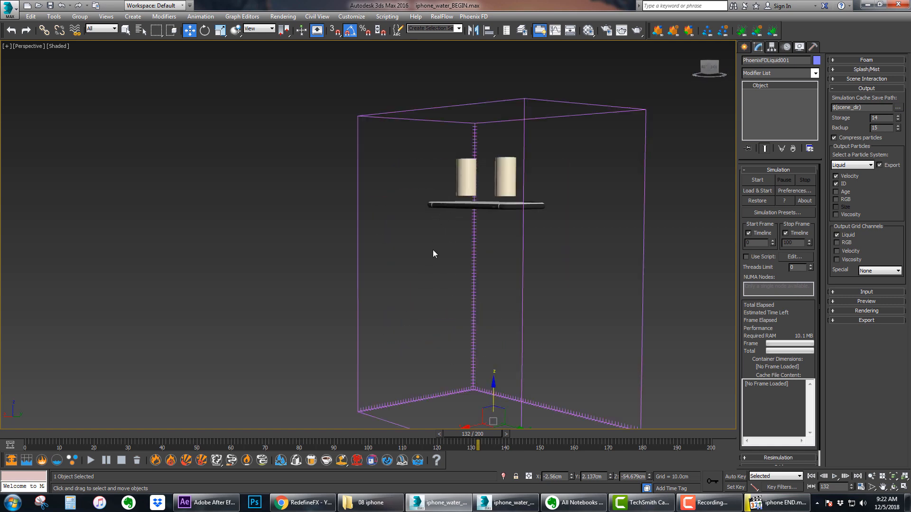
{"action": "mouse_move", "coordinate": [780, 73]}
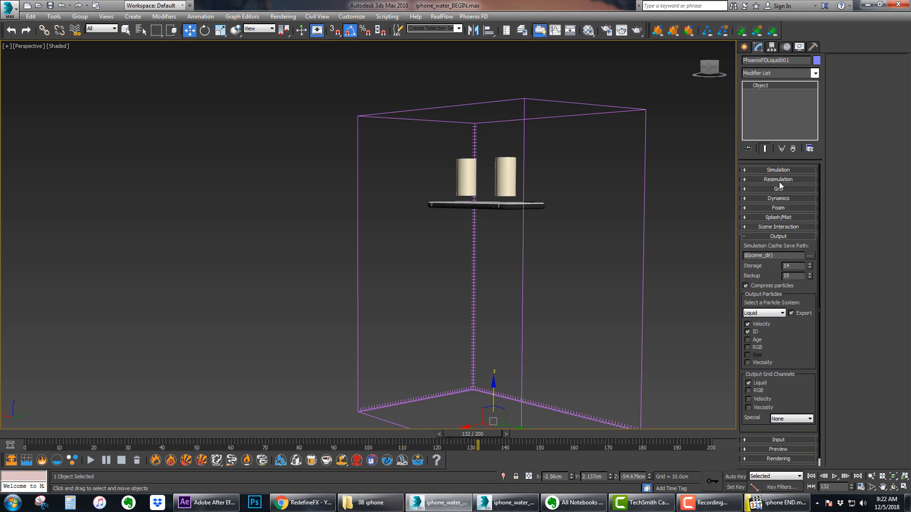
Refine the simulator grid to 0.4 cm cells (~1.5 million), Y count 52, fitting it around the phone.
{"action": "left_click", "coordinate": [778, 188]}
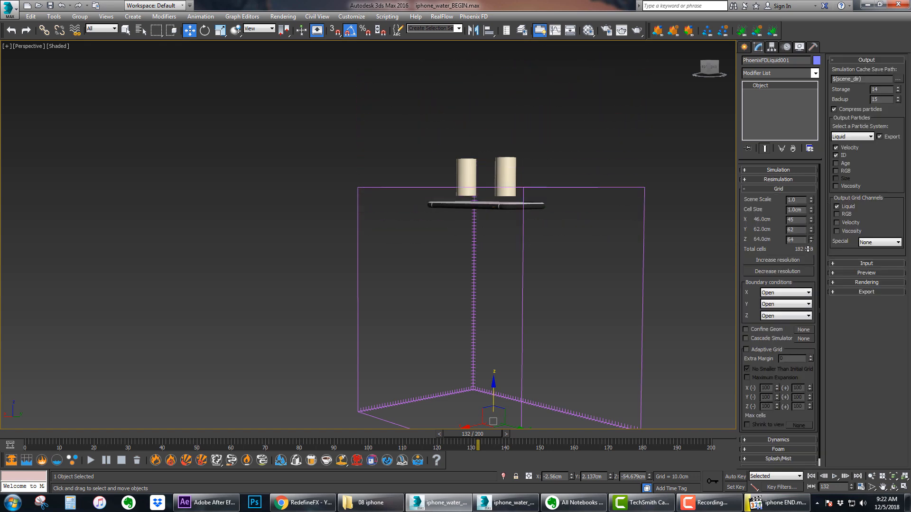
{"action": "left_click", "coordinate": [807, 237]}
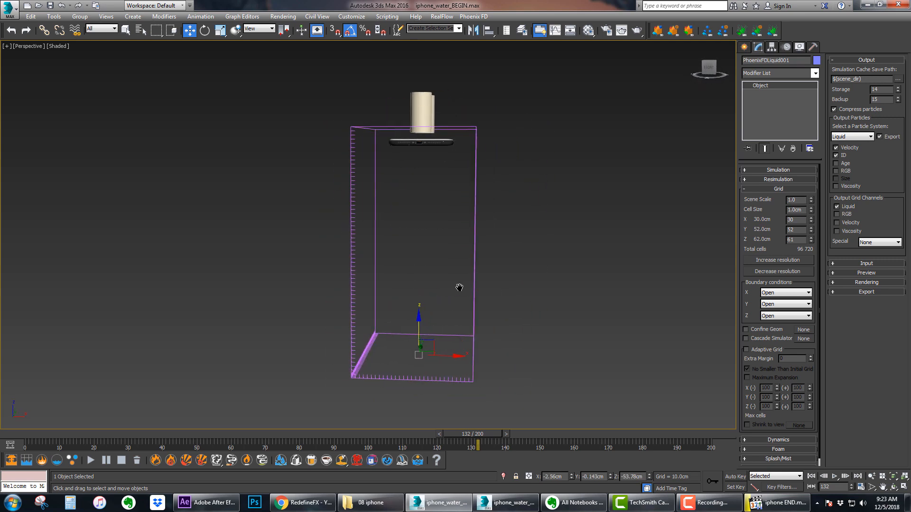
{"action": "left_click", "coordinate": [219, 29]}
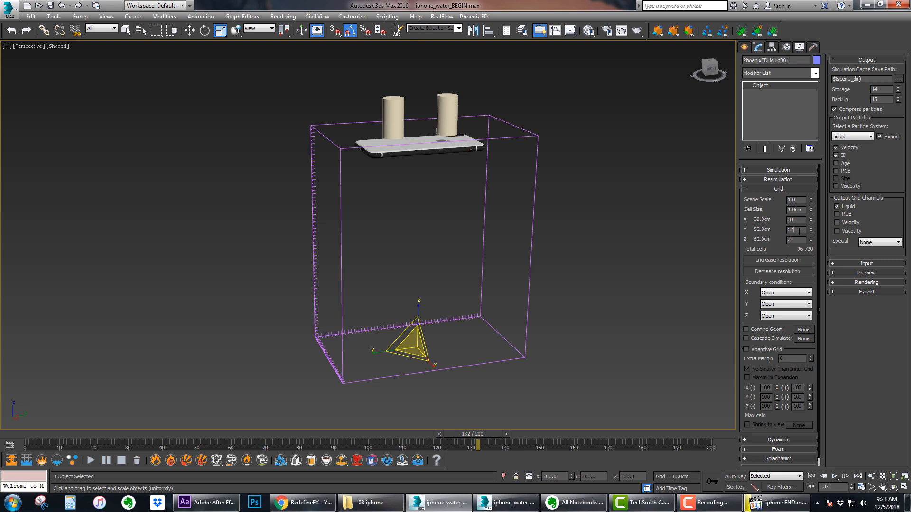
{"action": "left_click", "coordinate": [796, 230]}
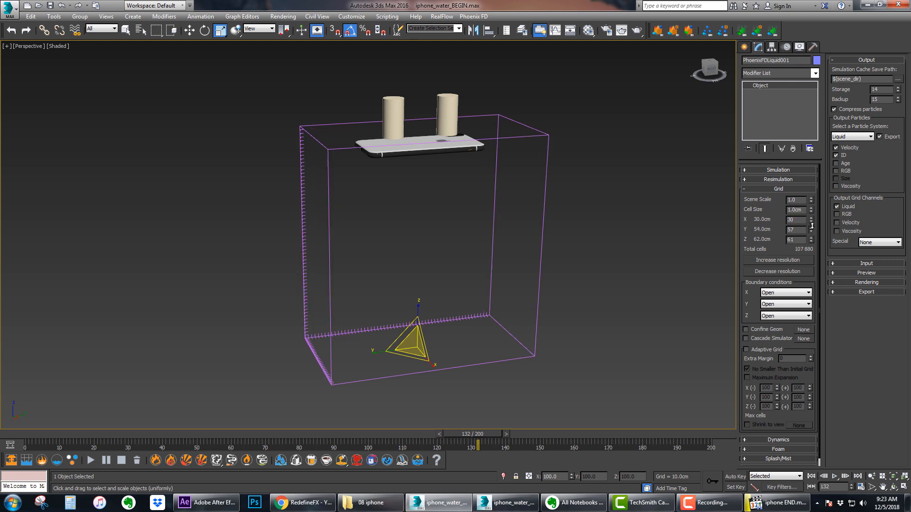
{"action": "left_click", "coordinate": [807, 229]}
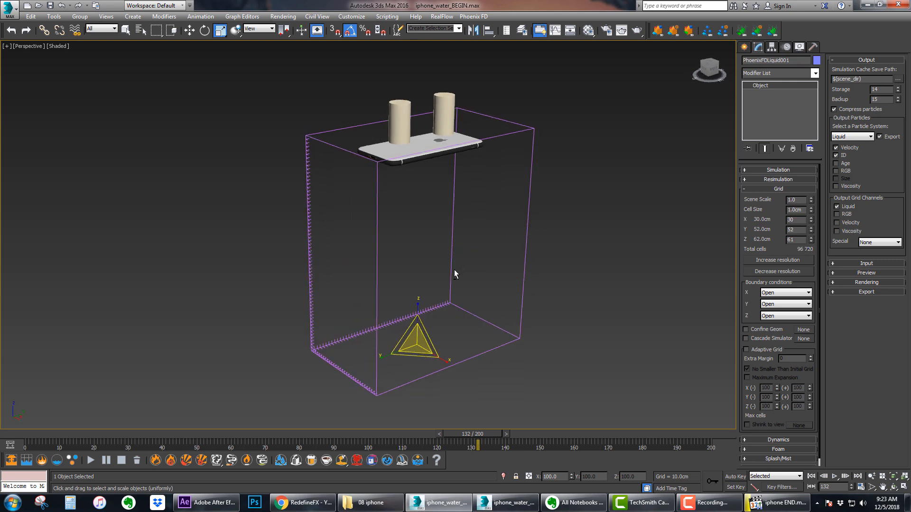
{"action": "left_click", "coordinate": [189, 29]}
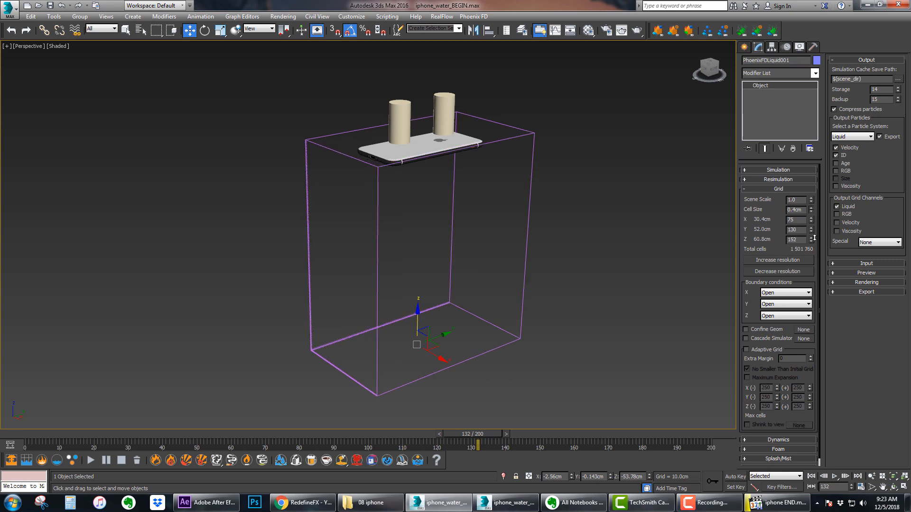
{"action": "left_click", "coordinate": [777, 260]}
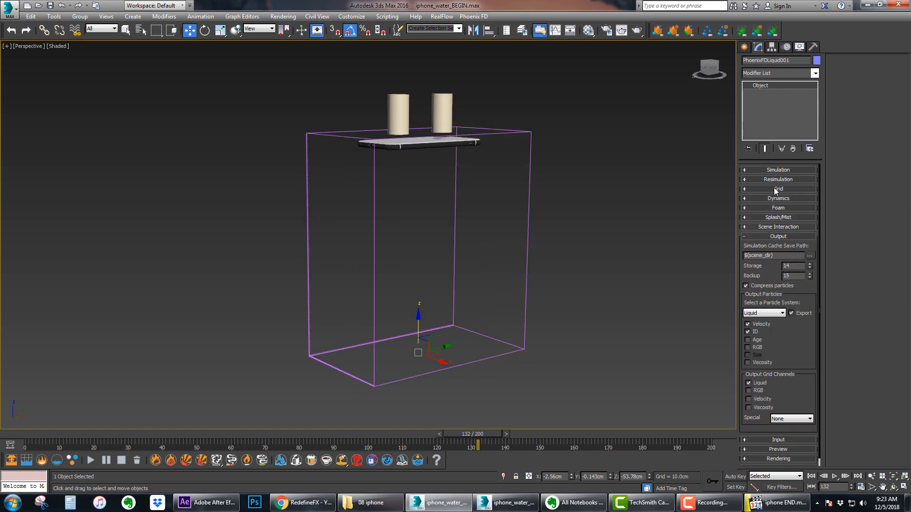
{"action": "mouse_move", "coordinate": [778, 189]}
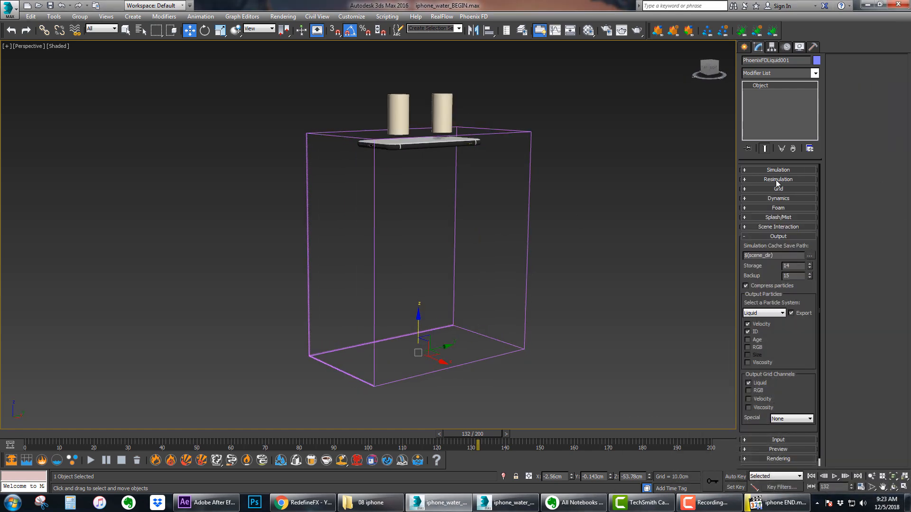
Expand the simulator's Dynamics rollout and enter the Gravity strength field.
{"action": "left_click", "coordinate": [778, 199]}
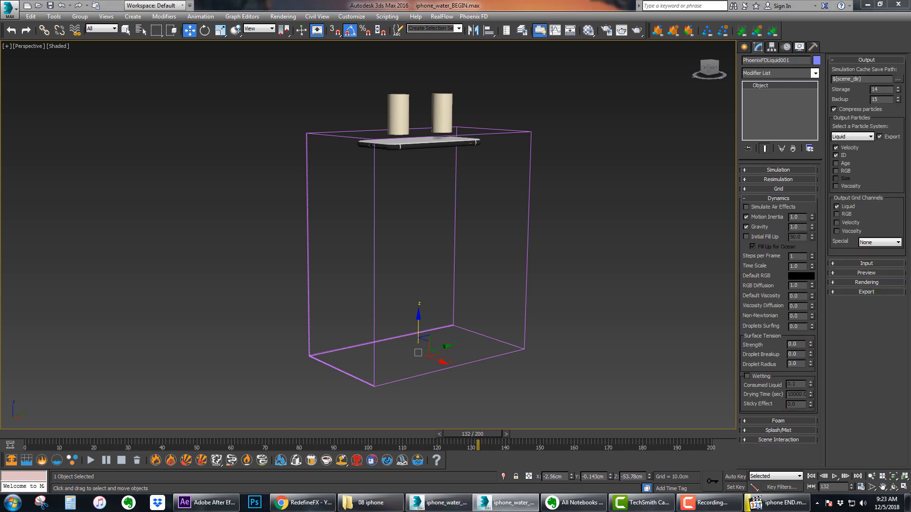
{"action": "mouse_move", "coordinate": [388, 132]}
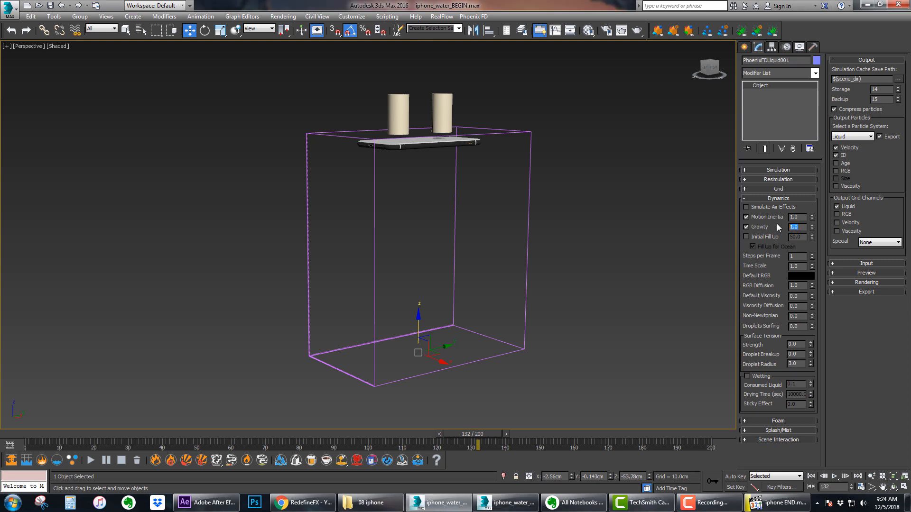
{"action": "left_click", "coordinate": [781, 503]}
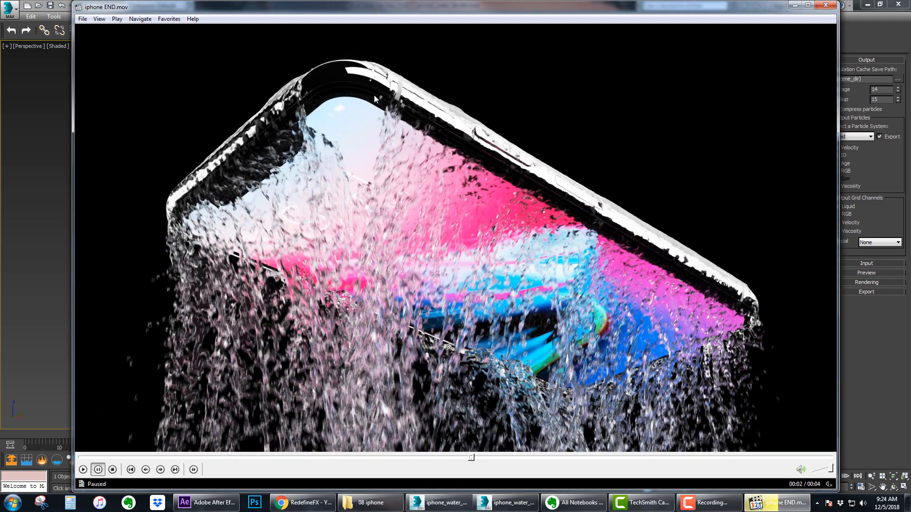
{"action": "mouse_move", "coordinate": [203, 177]}
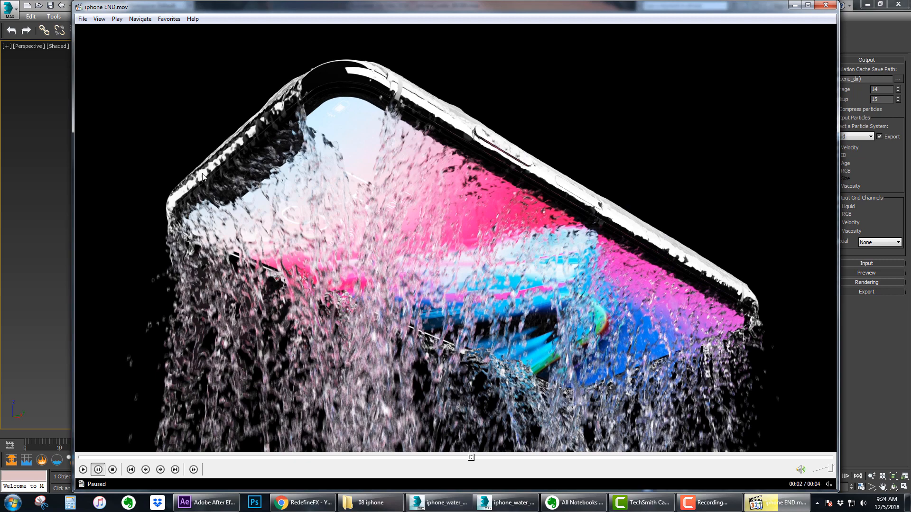
{"action": "mouse_move", "coordinate": [281, 126]}
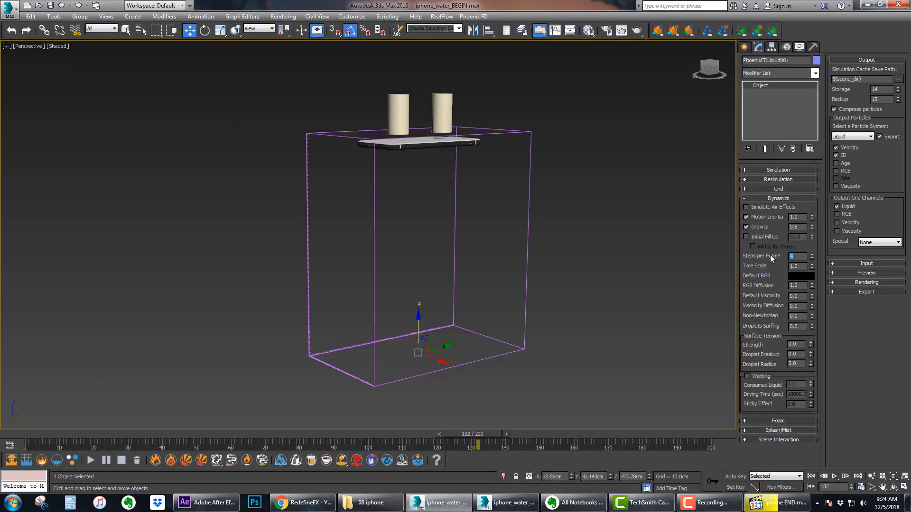
Set Steps per Frame to 4 and a lower Time Scale, then bring the finished render back up.
{"action": "left_click", "coordinate": [752, 247]}
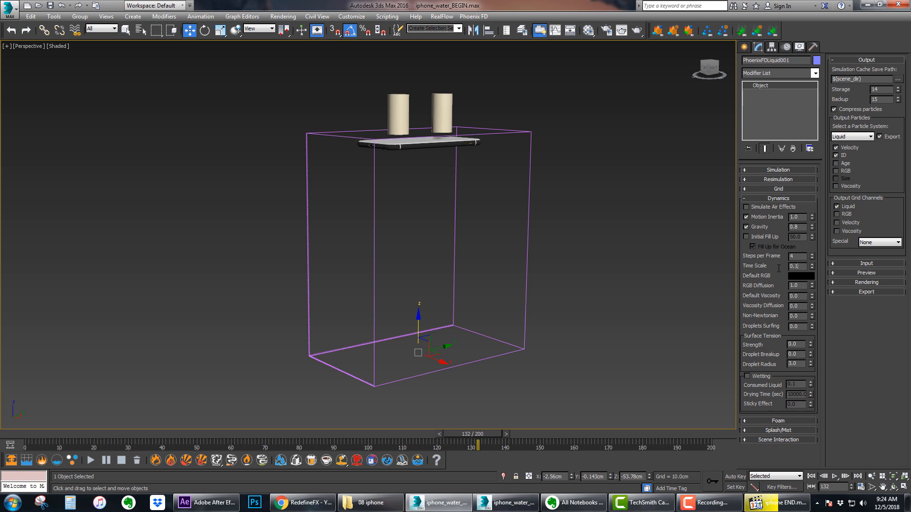
{"action": "triple_click", "coordinate": [796, 266]}
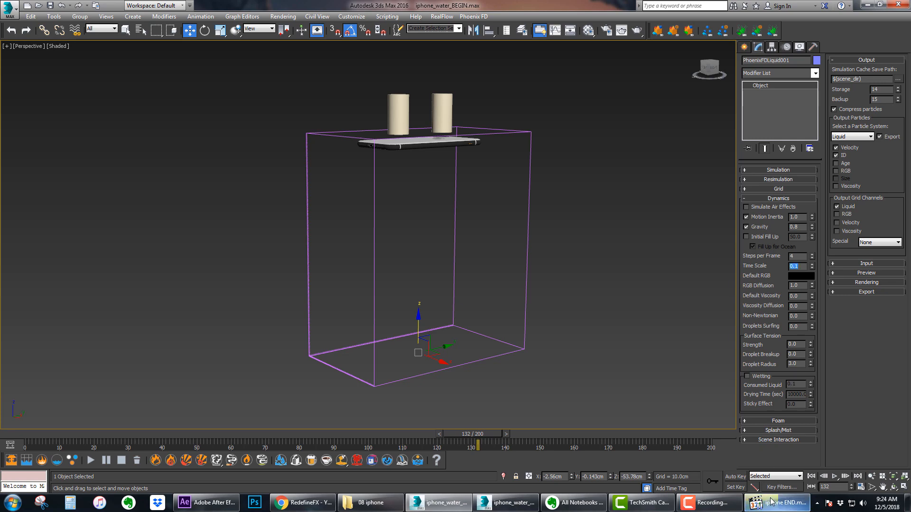
{"action": "left_click", "coordinate": [778, 503]}
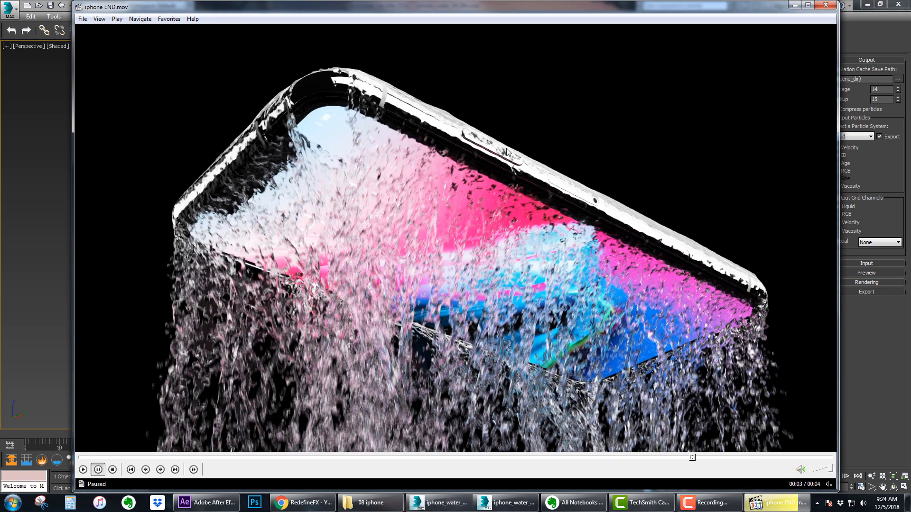
{"action": "mouse_move", "coordinate": [281, 176]}
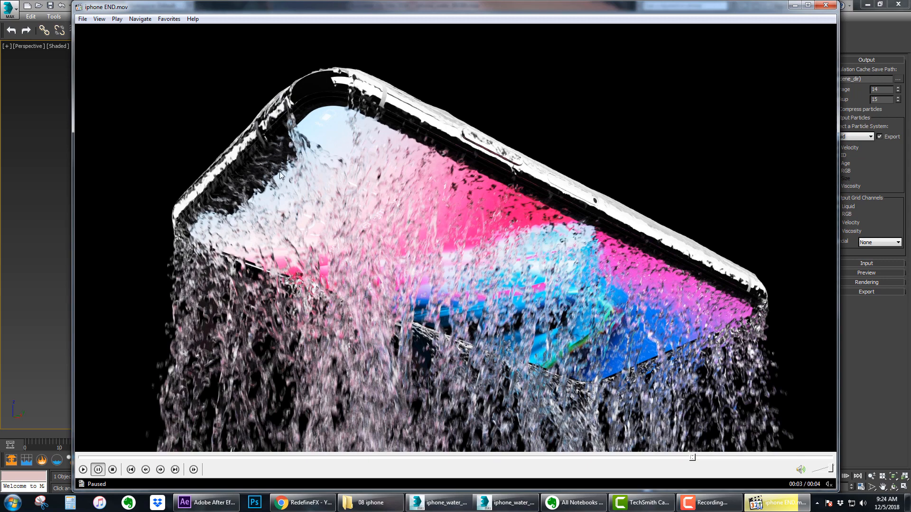
{"action": "mouse_move", "coordinate": [273, 161]}
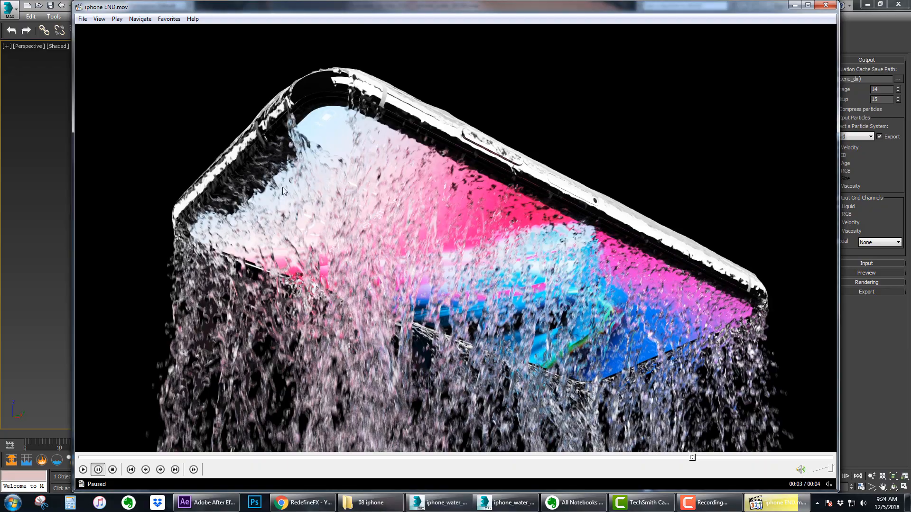
Play and pause the finished iPhone water render in QuickTime, then minimize the player.
{"action": "left_click", "coordinate": [83, 470]}
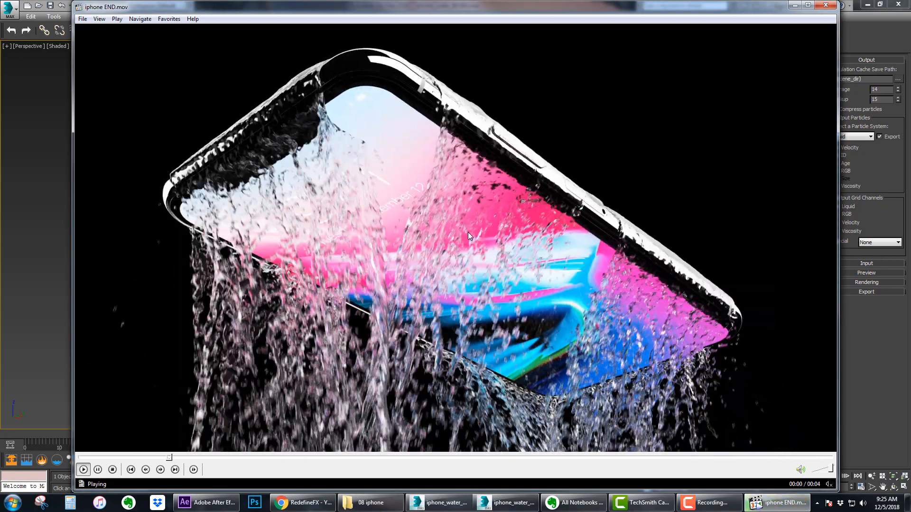
{"action": "left_click", "coordinate": [83, 470]}
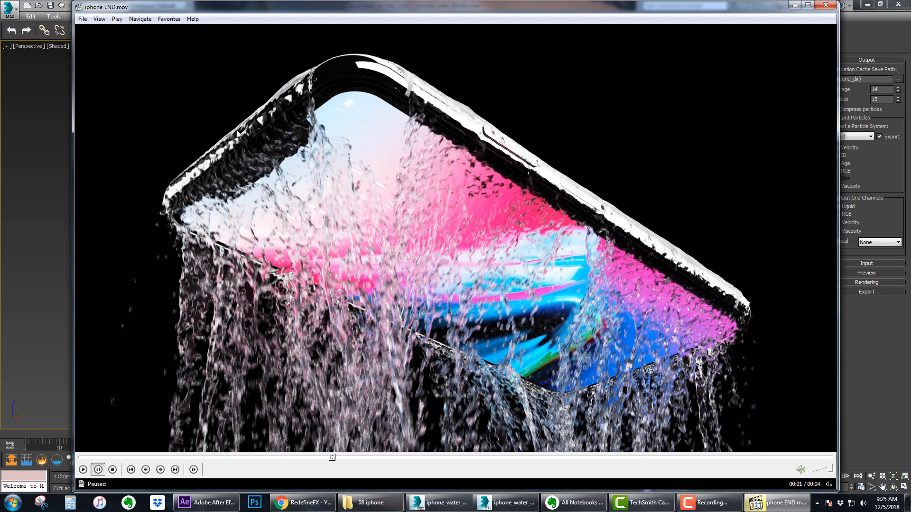
{"action": "mouse_move", "coordinate": [348, 70]}
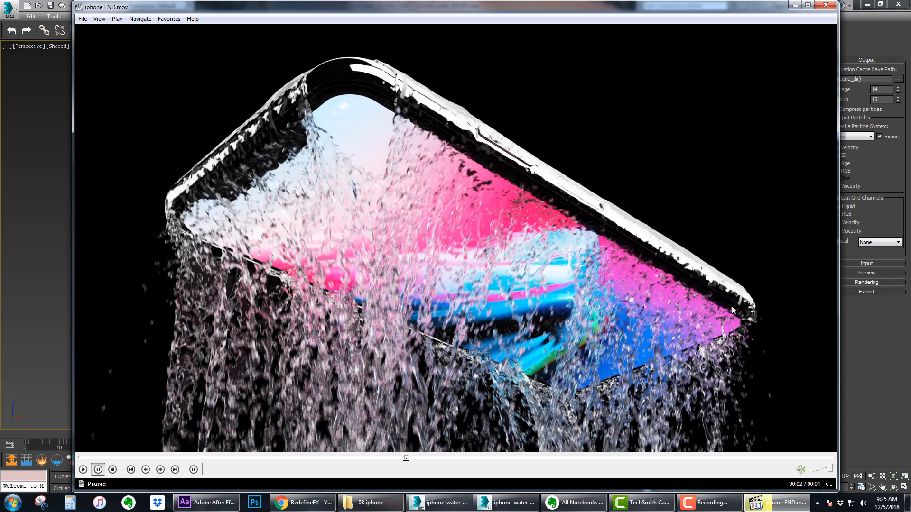
{"action": "mouse_move", "coordinate": [791, 16]}
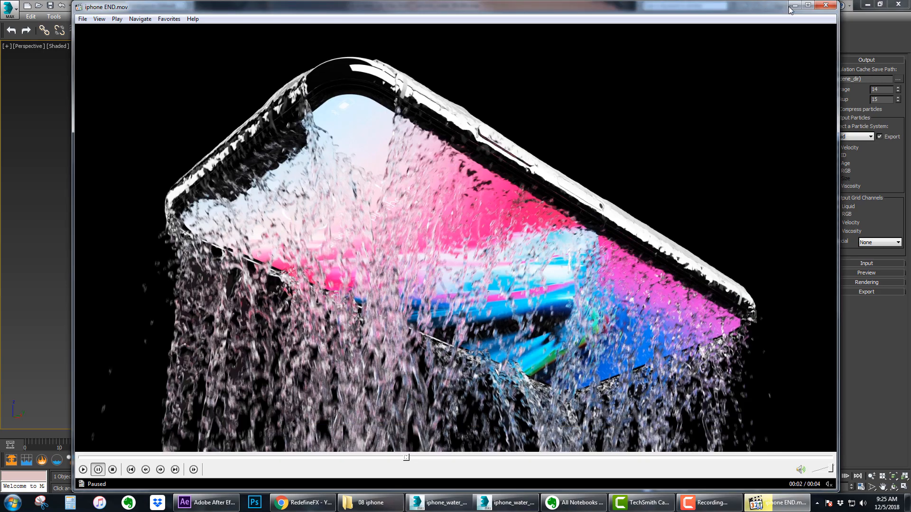
{"action": "left_click", "coordinate": [825, 6]}
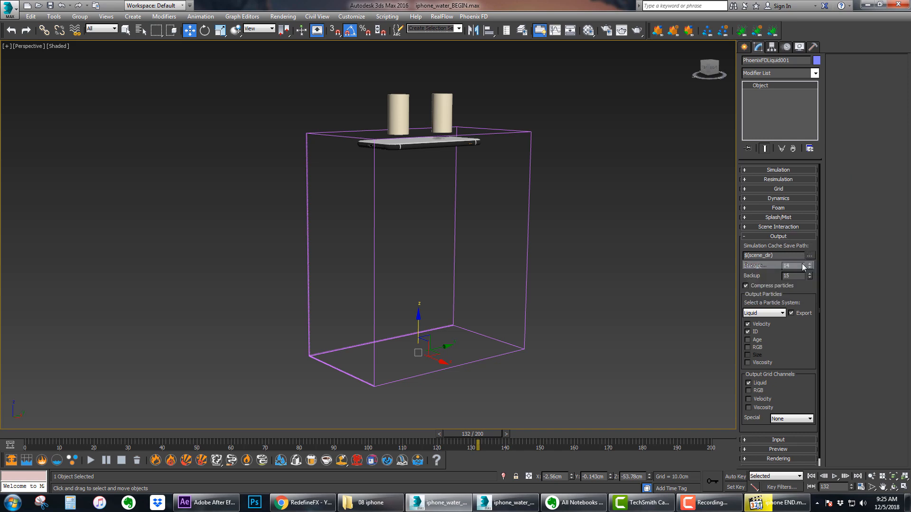
Point the Simulation Cache save path to a new 'splash' folder in 08 iphone and save.
{"action": "left_click", "coordinate": [809, 255]}
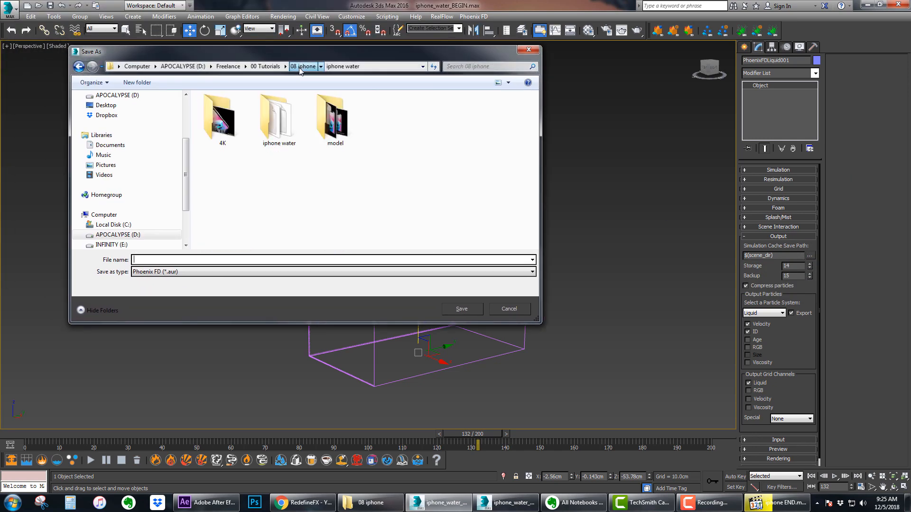
{"action": "left_click", "coordinate": [136, 81]}
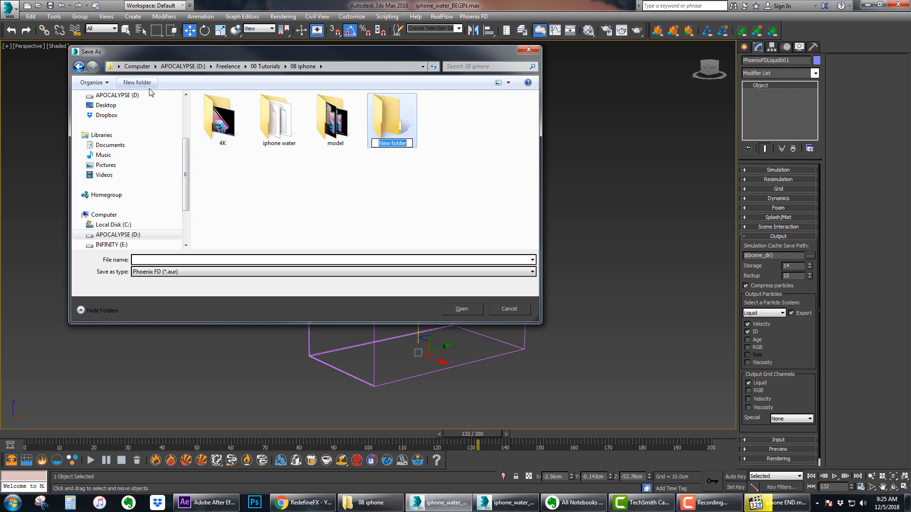
{"action": "type", "text": "spl"}
{"action": "left_click", "coordinate": [333, 259]}
{"action": "type", "text": "video"}
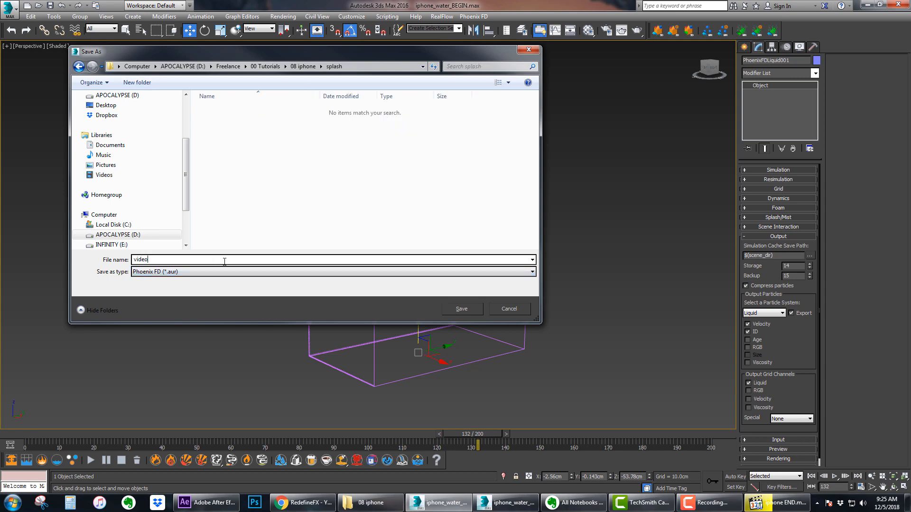
{"action": "left_click", "coordinate": [461, 309]}
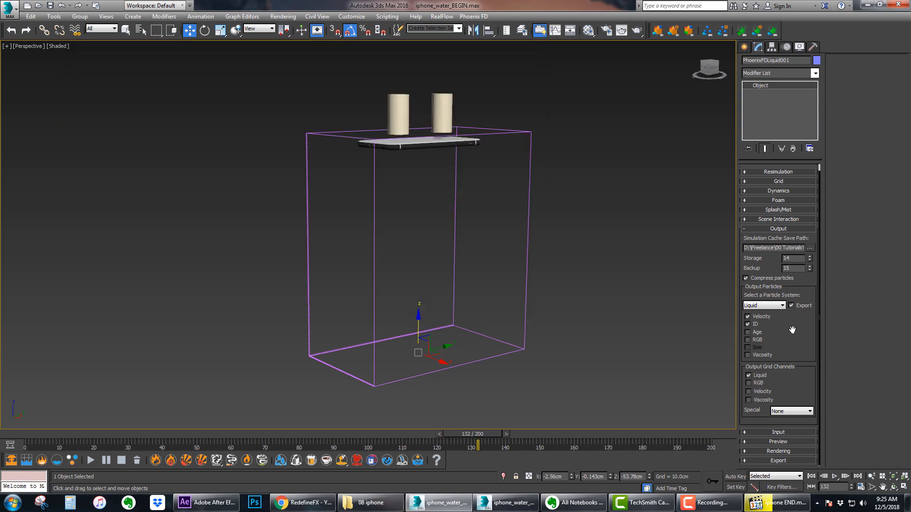
{"action": "mouse_move", "coordinate": [774, 389]}
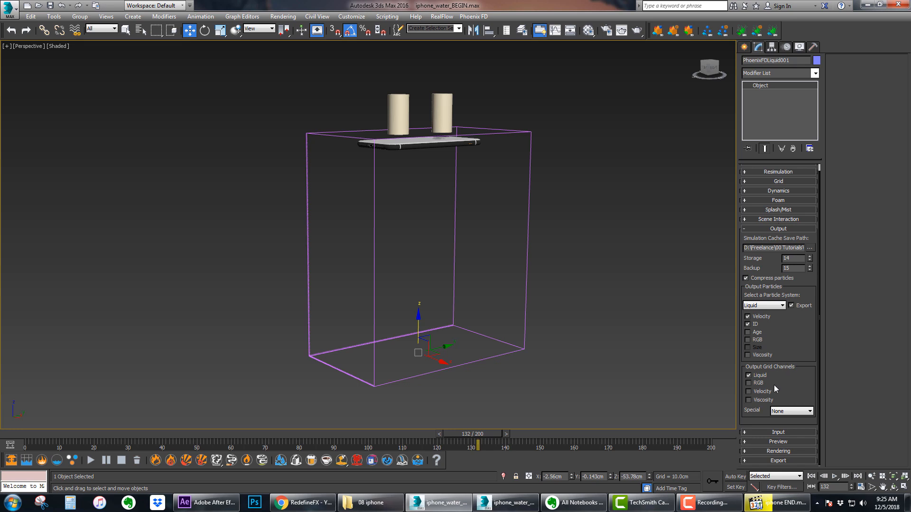
Enable the Velocity grid channel alongside Liquid for export, then collapse the Output rollout.
{"action": "left_click", "coordinate": [749, 391]}
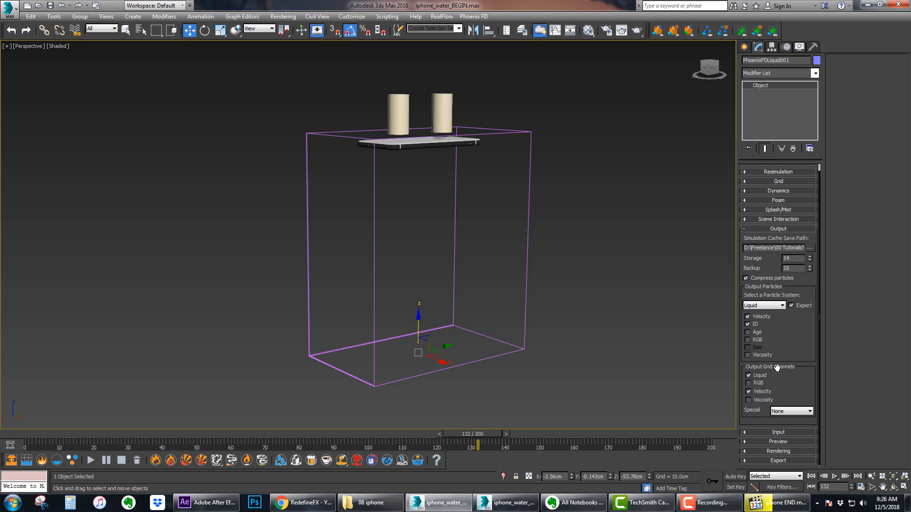
{"action": "mouse_move", "coordinate": [786, 363]}
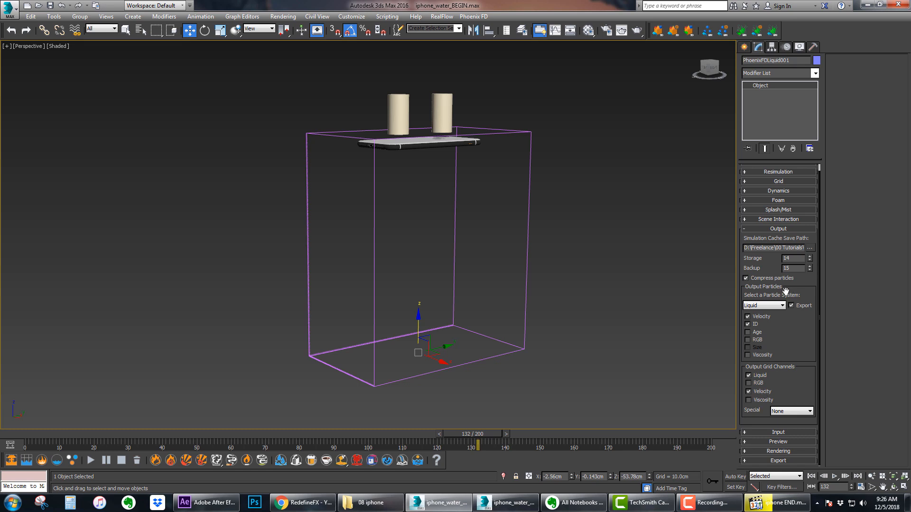
{"action": "left_click", "coordinate": [778, 229]}
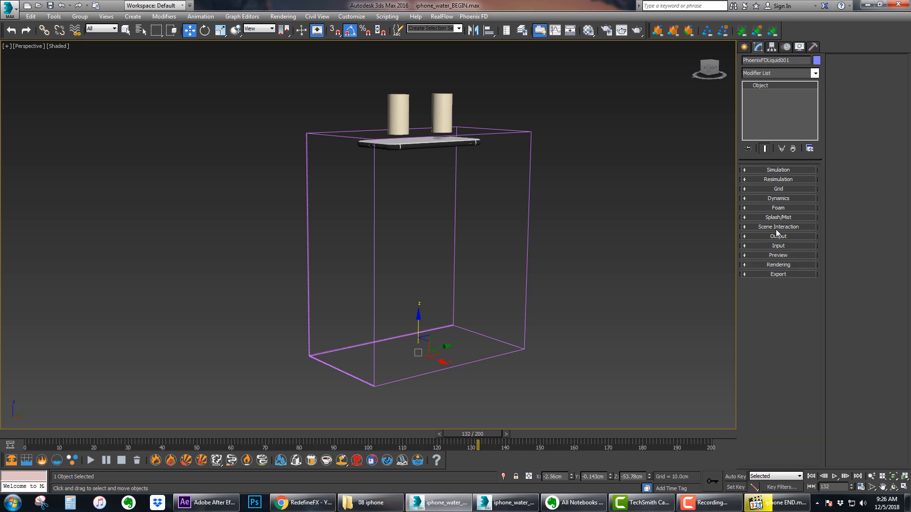
Lower the simulator's Motion Blur Multiplier to 0.3 in the Rendering rollout.
{"action": "left_click", "coordinate": [777, 265]}
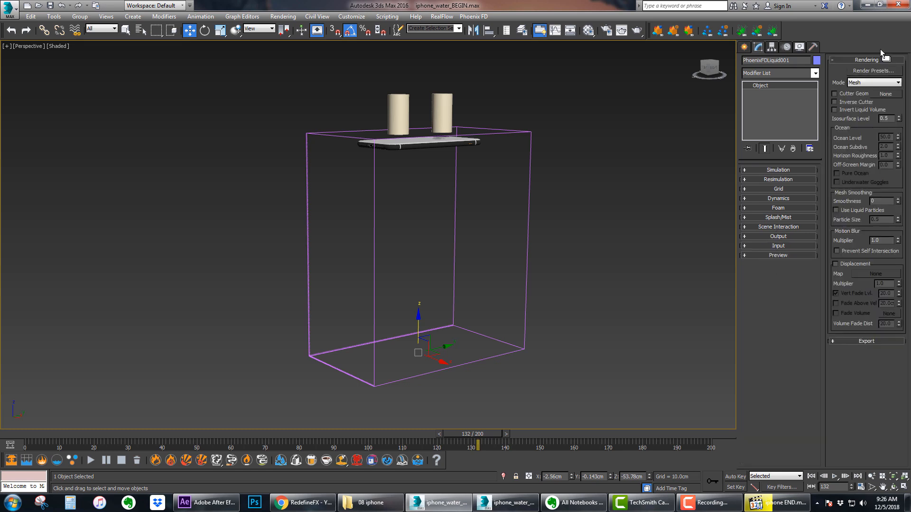
{"action": "mouse_move", "coordinate": [882, 52]}
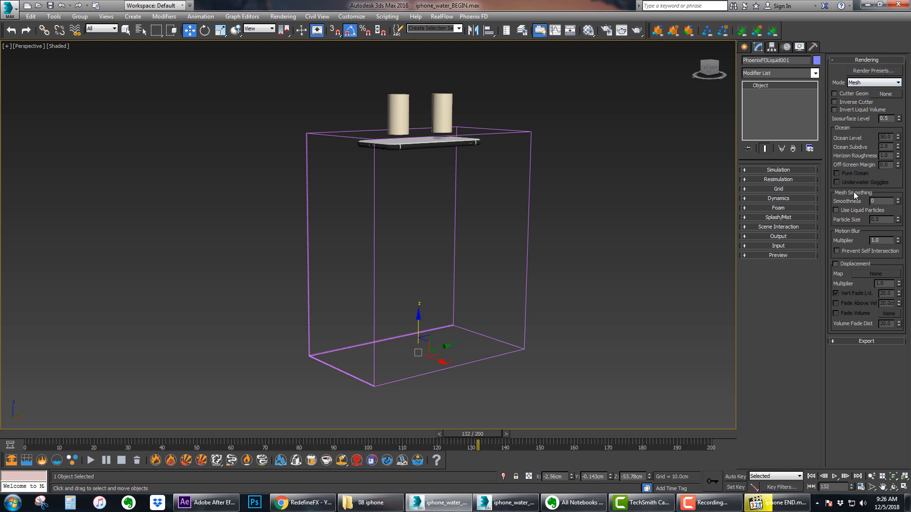
{"action": "mouse_move", "coordinate": [847, 243]}
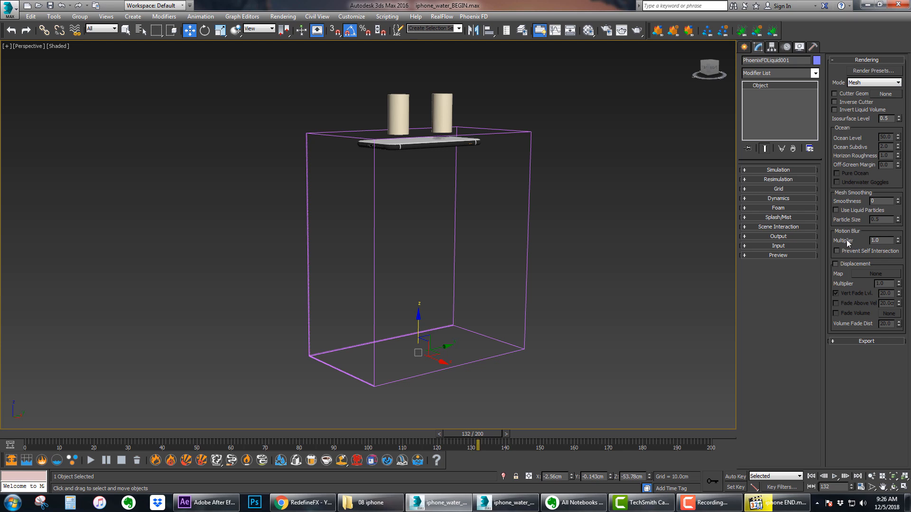
{"action": "mouse_move", "coordinate": [835, 208]}
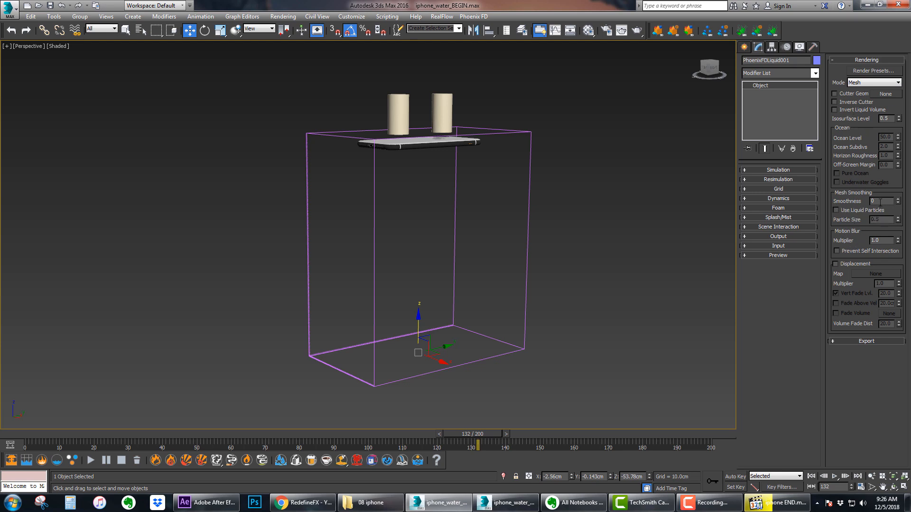
{"action": "triple_click", "coordinate": [874, 240]}
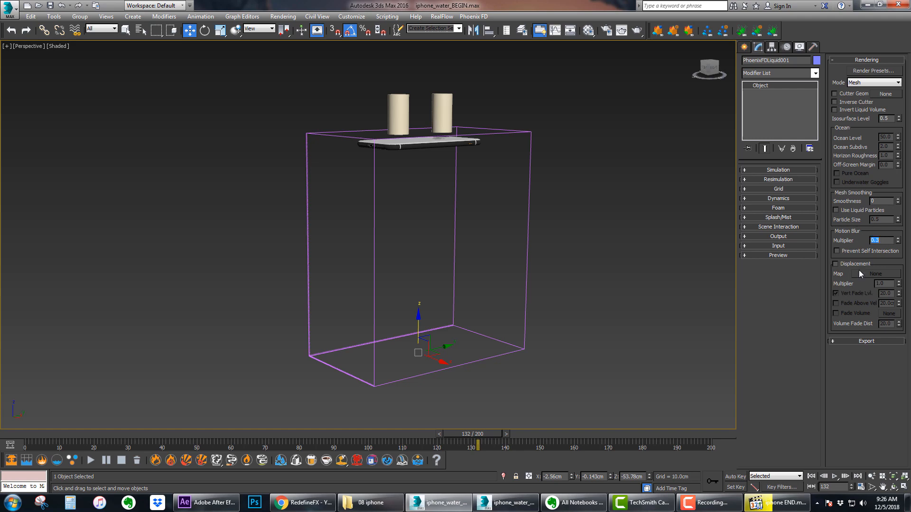
{"action": "left_click", "coordinate": [782, 503]}
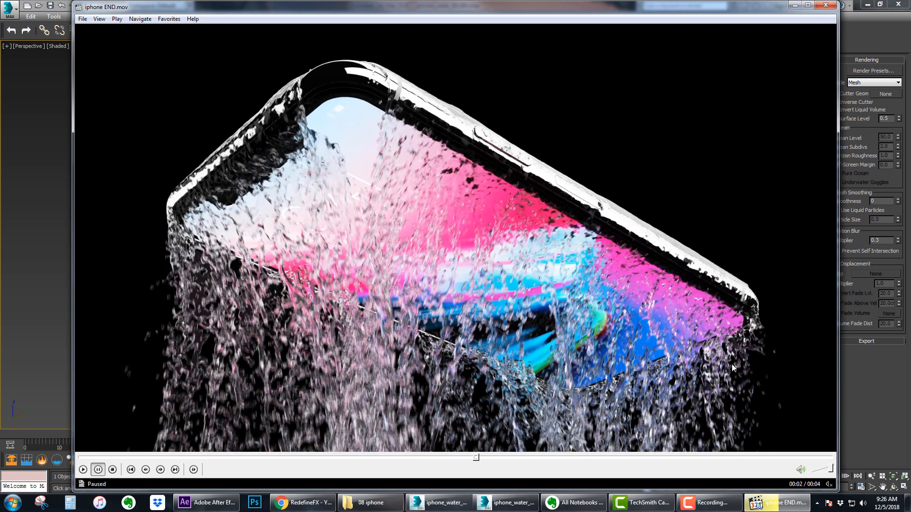
{"action": "mouse_move", "coordinate": [426, 392]}
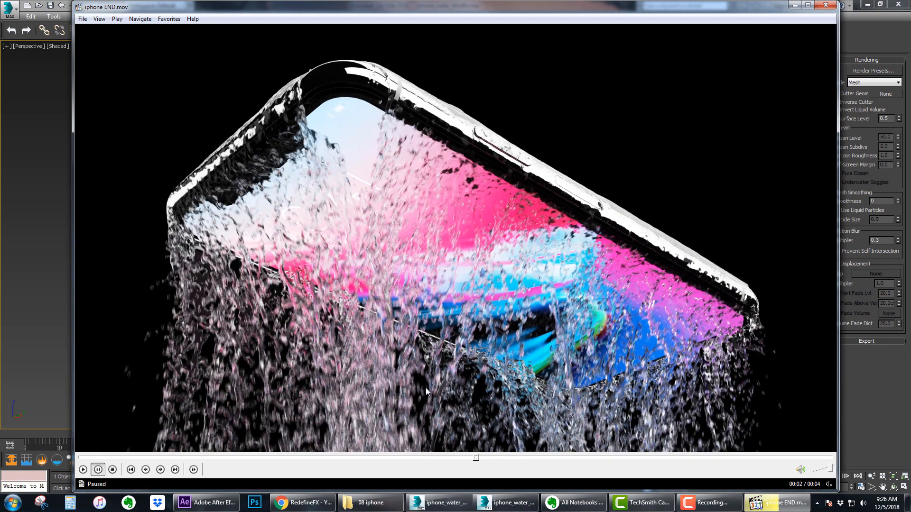
{"action": "mouse_move", "coordinate": [231, 308]}
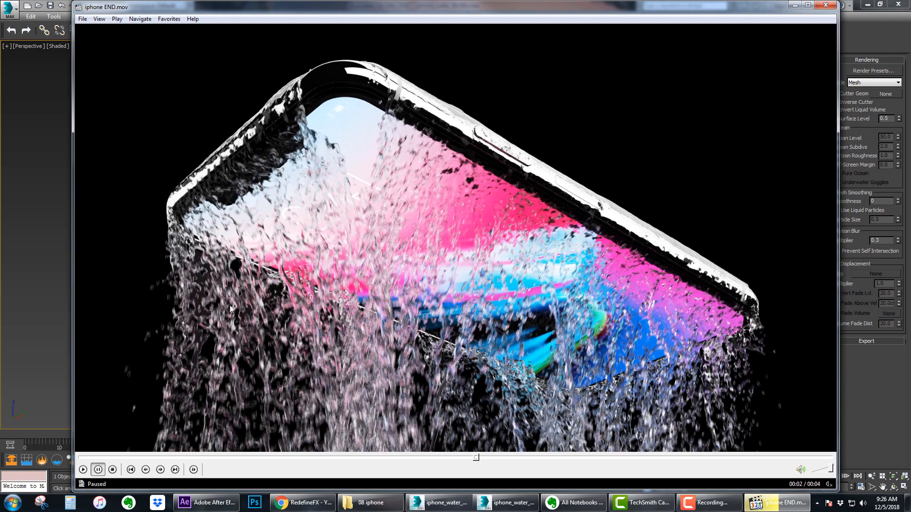
{"action": "mouse_move", "coordinate": [341, 292]}
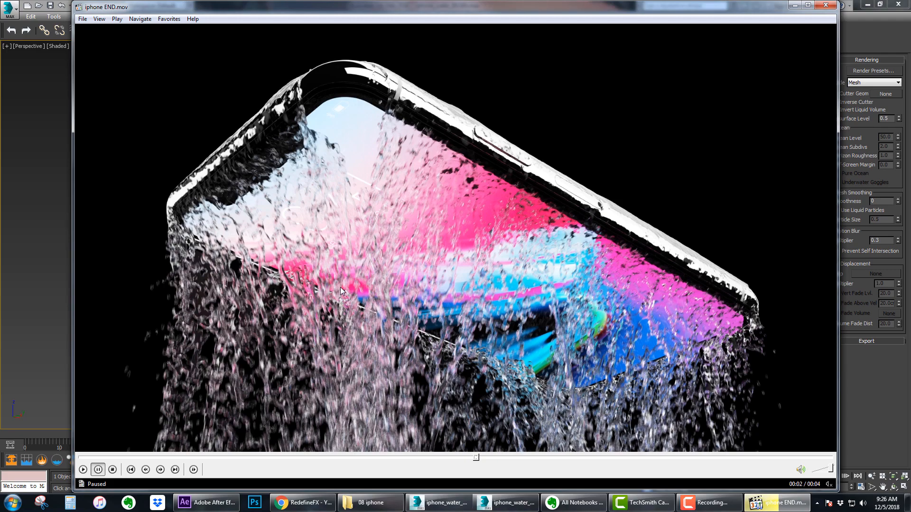
{"action": "mouse_move", "coordinate": [374, 353]}
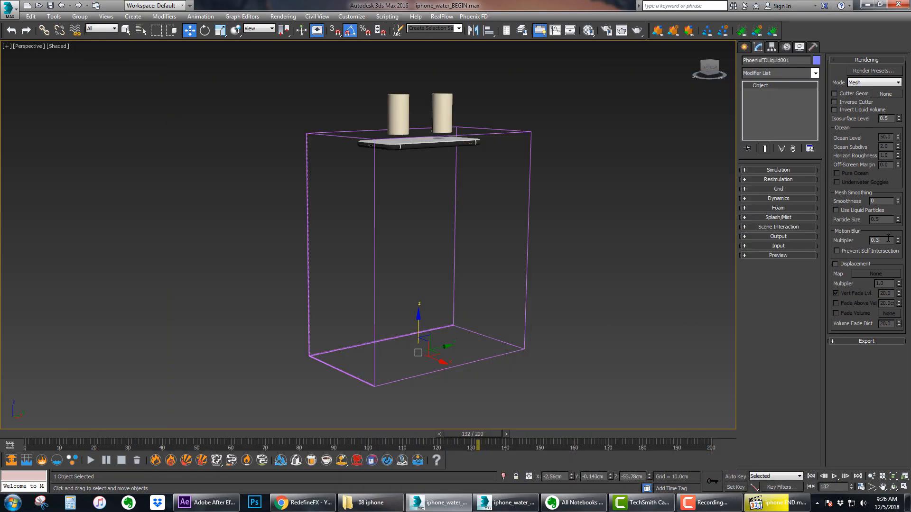
{"action": "mouse_move", "coordinate": [615, 200]}
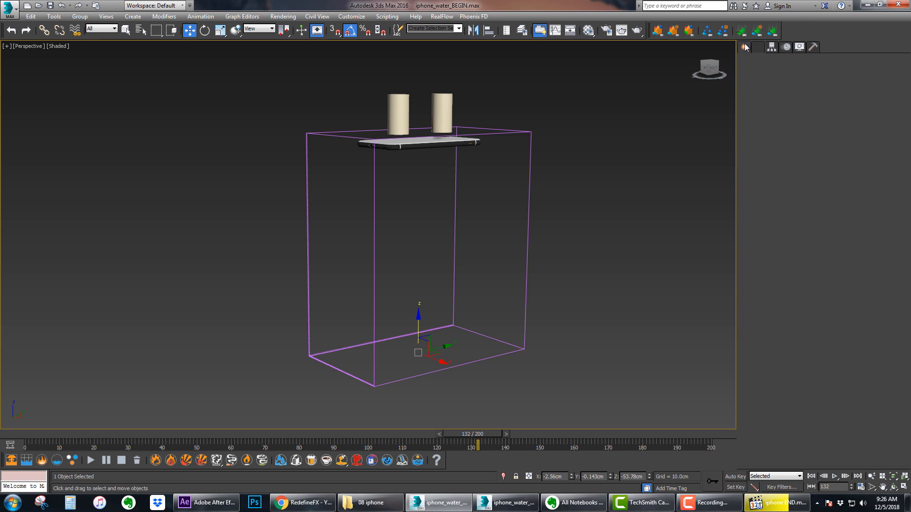
Place a Phoenix FD LiquidSrc helper from Create > Helpers > PhoenixFD in the viewport.
{"action": "left_click", "coordinate": [747, 48]}
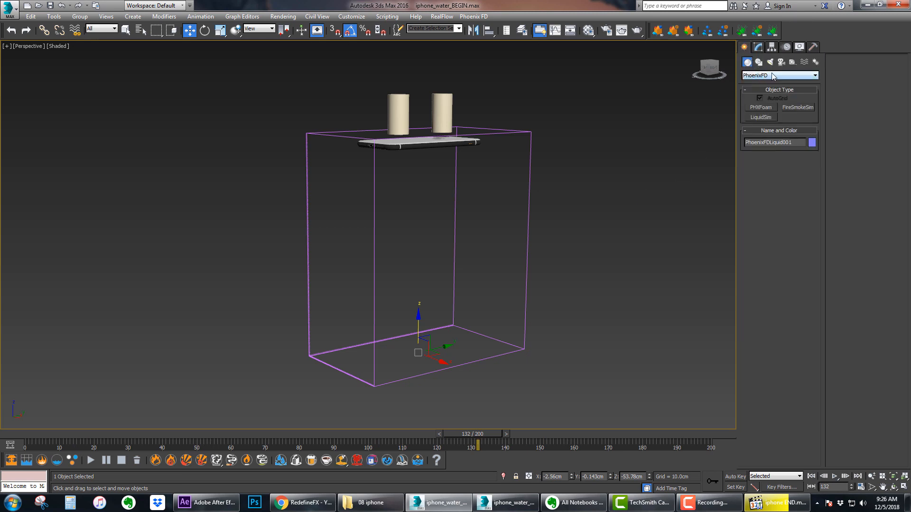
{"action": "left_click", "coordinate": [793, 63]}
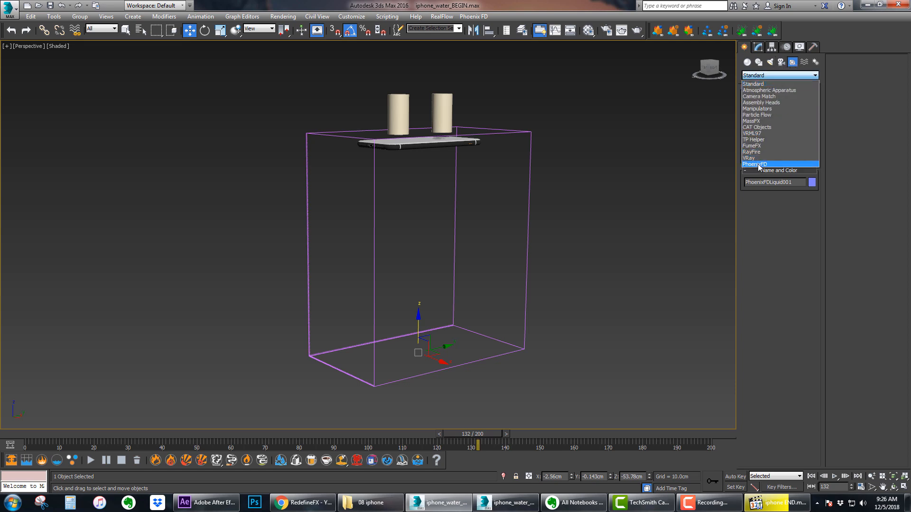
{"action": "left_click", "coordinate": [755, 164]}
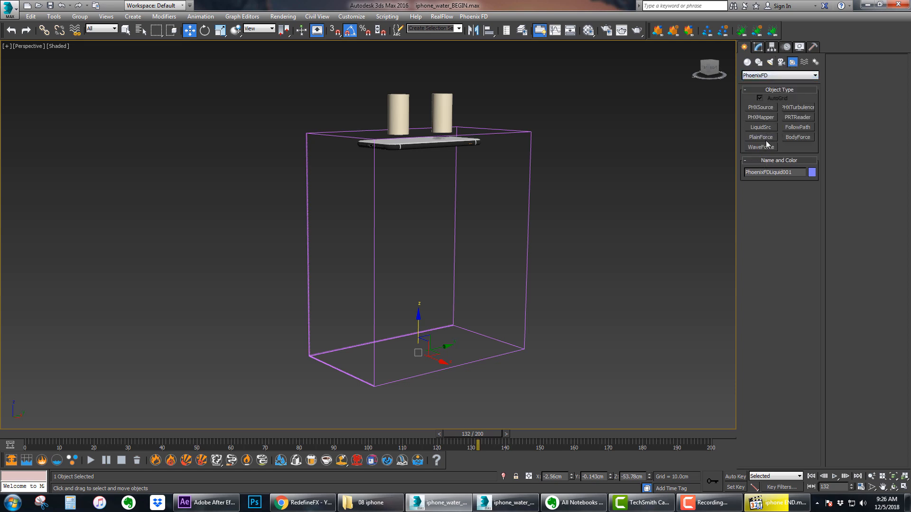
{"action": "left_click", "coordinate": [760, 127]}
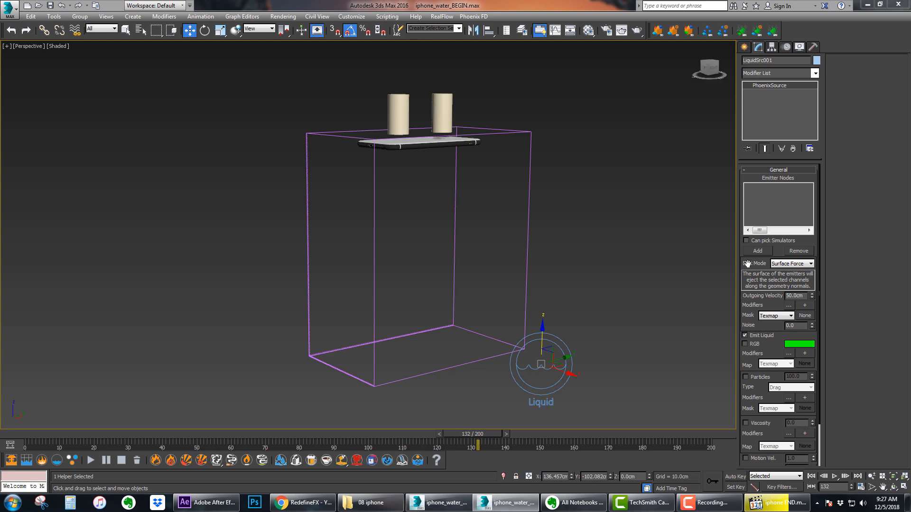
Set the liquid source's Outgoing Velocity to 10 cm.
{"action": "triple_click", "coordinate": [794, 295]}
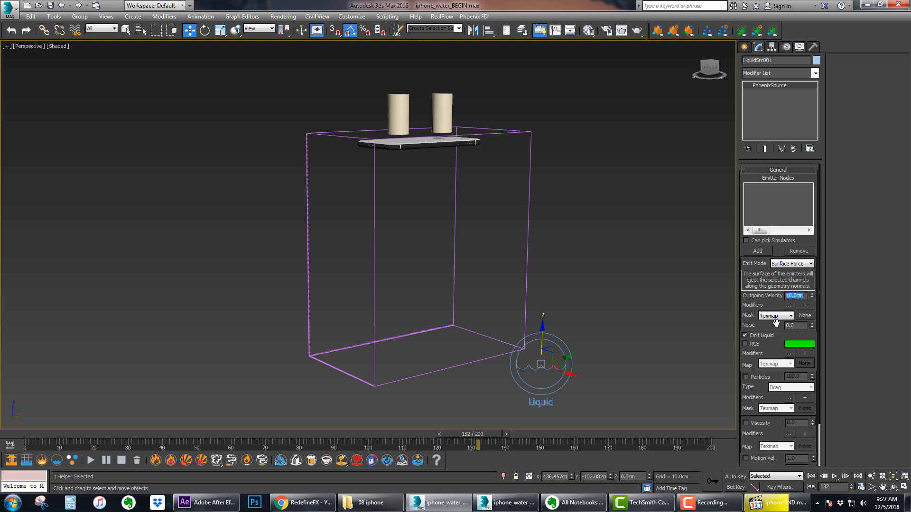
{"action": "scroll", "scroll_direction": "down", "scroll_amount": 3}
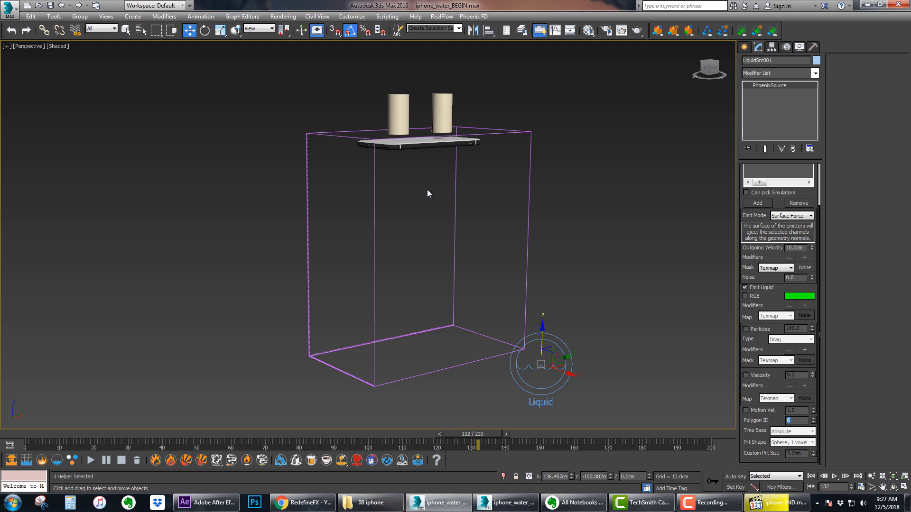
{"action": "scroll", "scroll_direction": "up", "scroll_amount": 3}
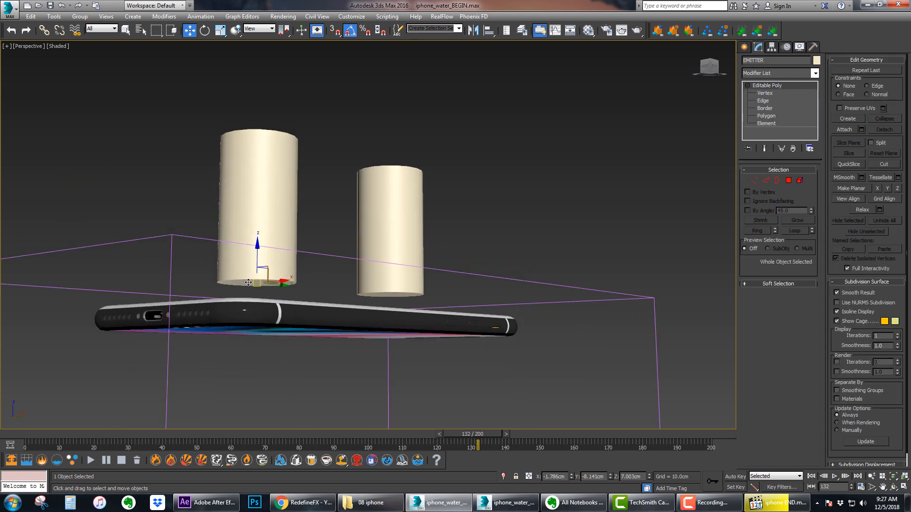
{"action": "mouse_move", "coordinate": [413, 241]}
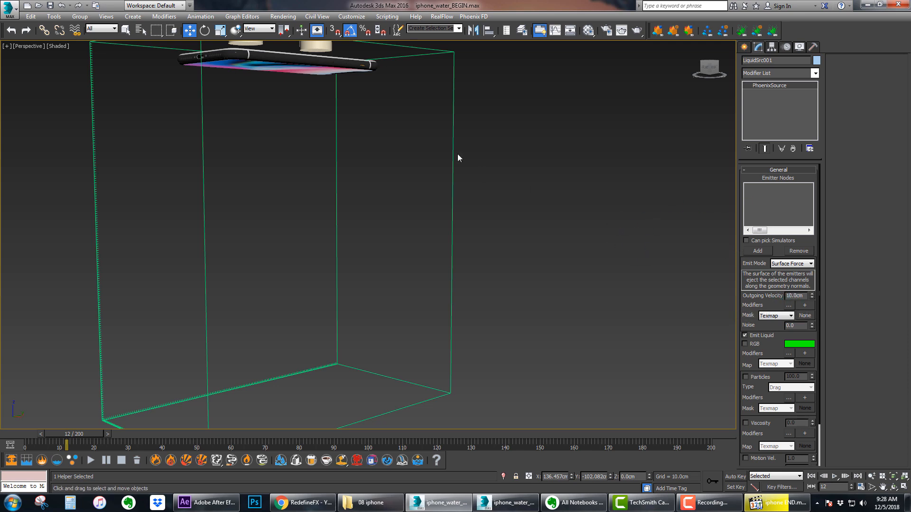
Add the EMITTER cylinder as LiquidSrc001's emitter node, then select the liquid simulator.
{"action": "left_click", "coordinate": [756, 250]}
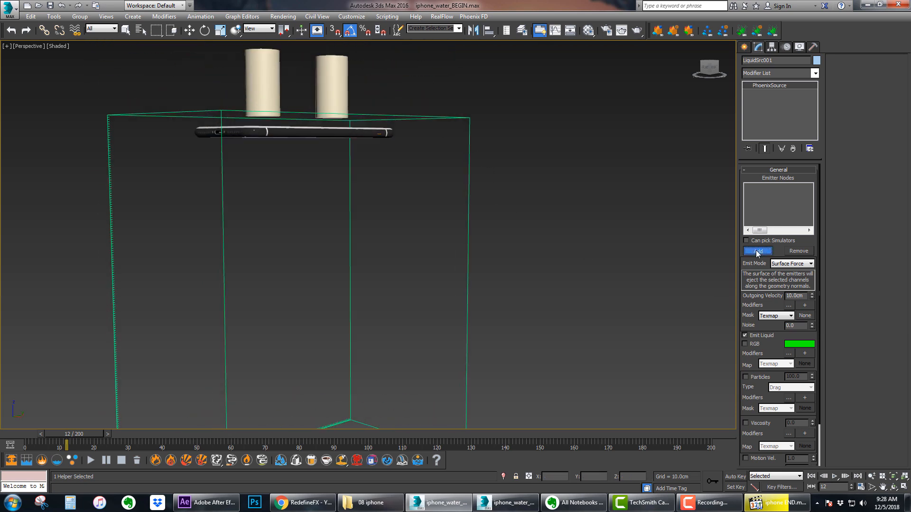
{"action": "left_click", "coordinate": [756, 250]}
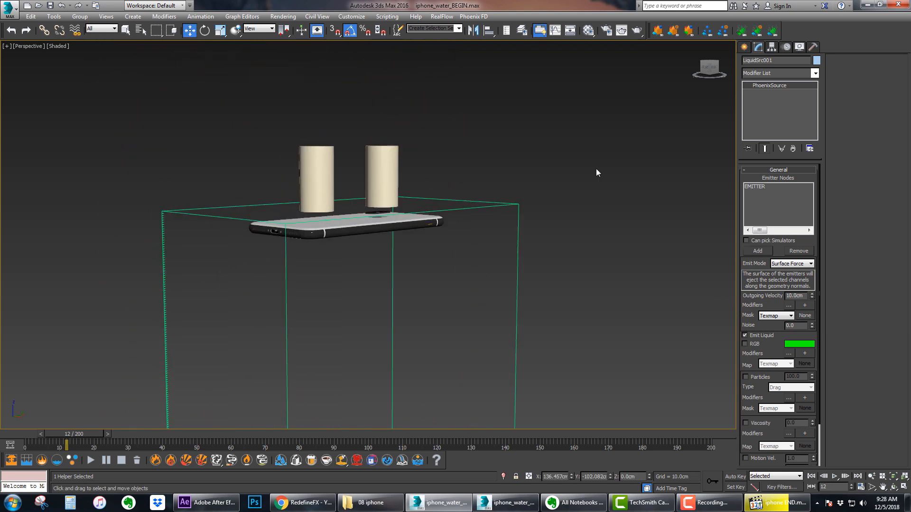
{"action": "left_click", "coordinate": [775, 187]}
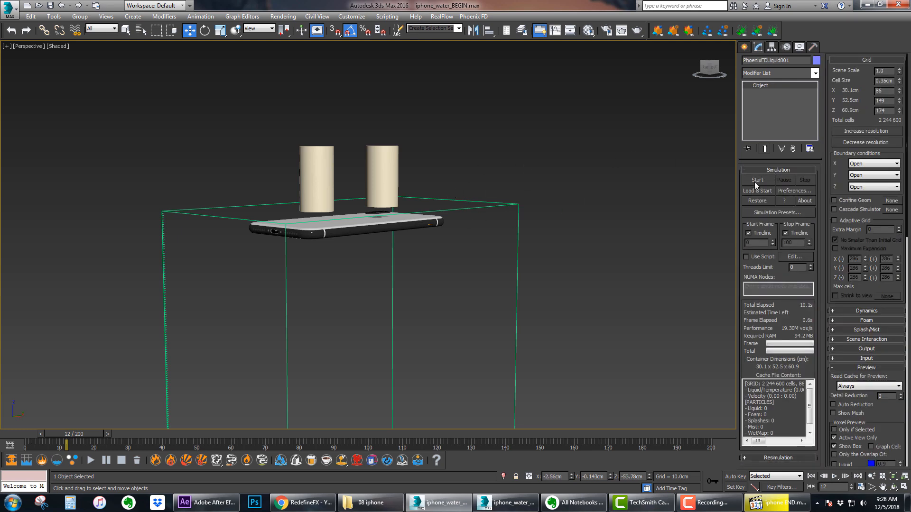
Start the liquid simulation so blue liquid pools at the cylinders' bases.
{"action": "left_click", "coordinate": [756, 180]}
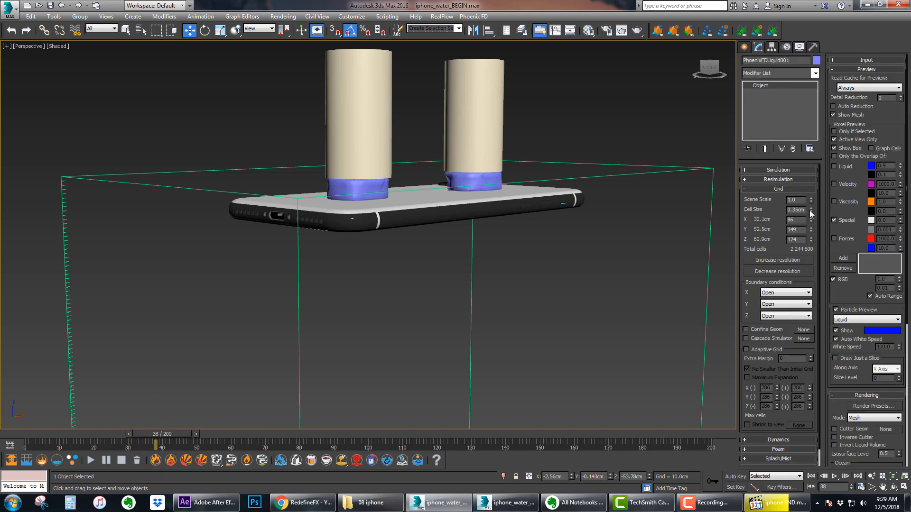
Increase the grid resolution twice and refine cell size from 0.35 cm to about 0.1 cm.
{"action": "left_click", "coordinate": [808, 212]}
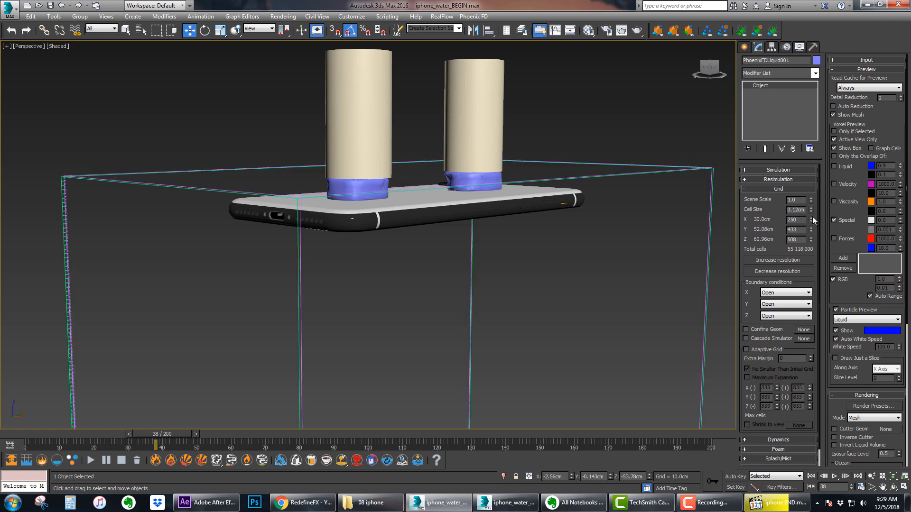
{"action": "left_click", "coordinate": [810, 218]}
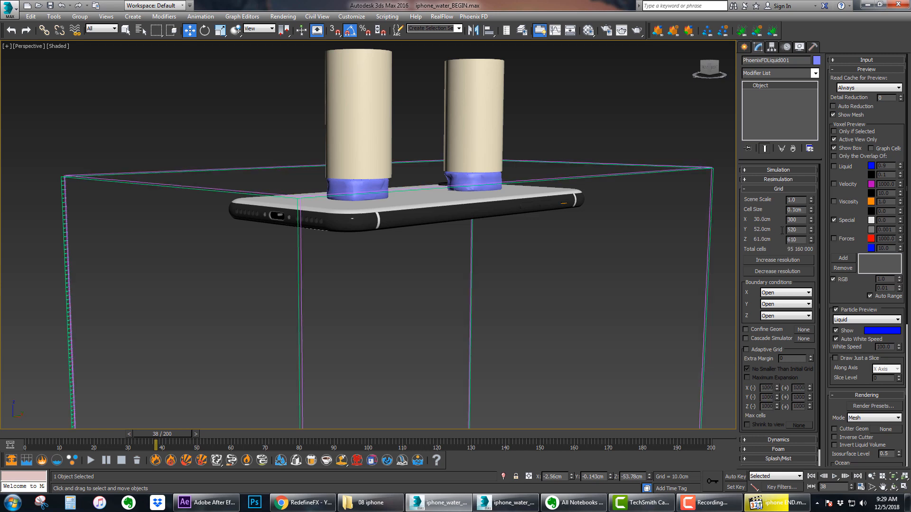
{"action": "triple_click", "coordinate": [793, 210]}
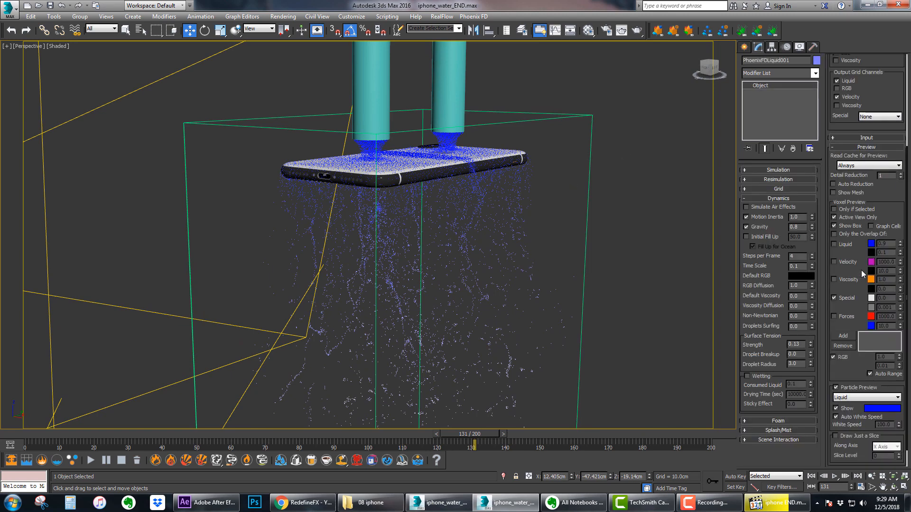
{"action": "mouse_move", "coordinate": [901, 180]}
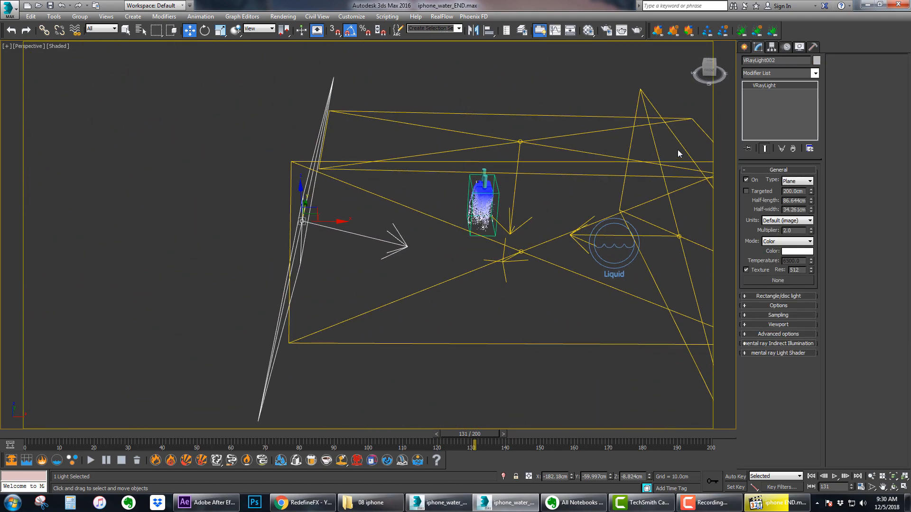
{"action": "mouse_move", "coordinate": [670, 205]}
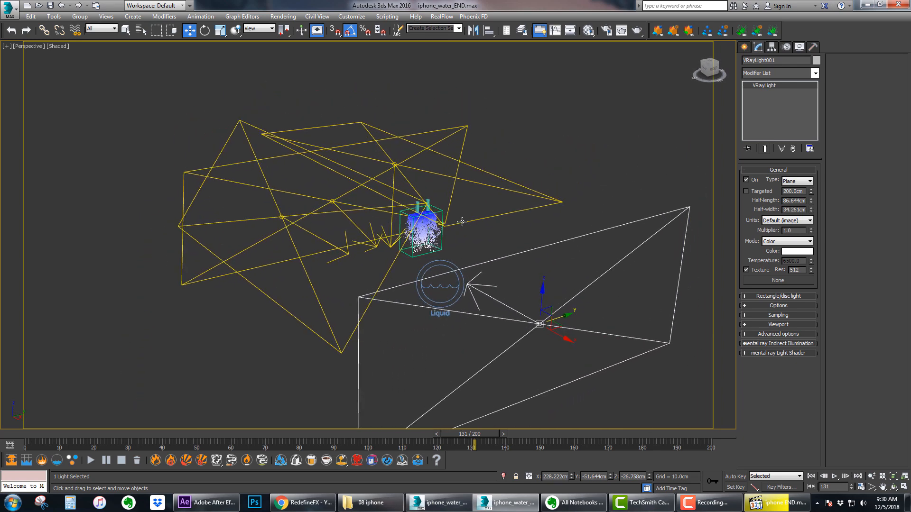
Select another V-Ray plane light around the liquid, then switch to the After Effects composite.
{"action": "left_click", "coordinate": [395, 164]}
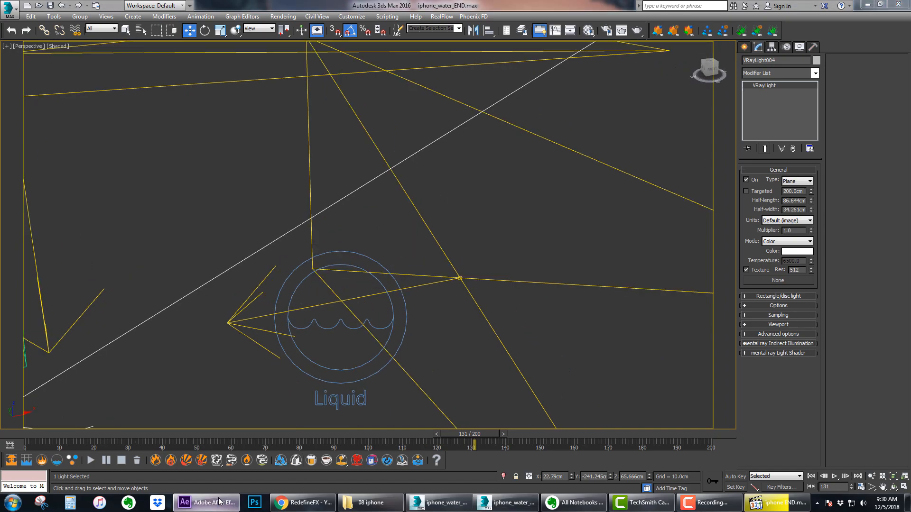
{"action": "left_click", "coordinate": [205, 503]}
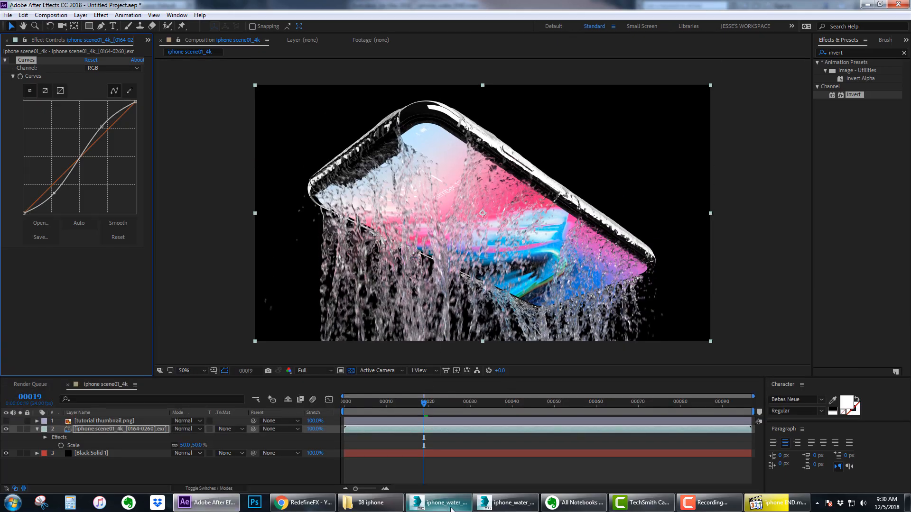
Return from the finished iPhone water composite to the 3ds Max scene.
{"action": "left_click", "coordinate": [439, 503]}
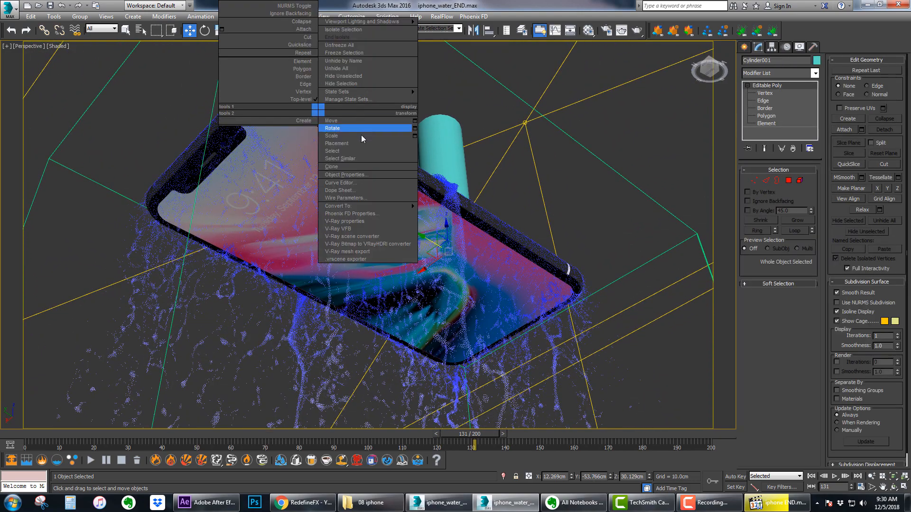
Review Cylinder001's Object Properties showing it is not renderable, then close them.
{"action": "left_click", "coordinate": [345, 174]}
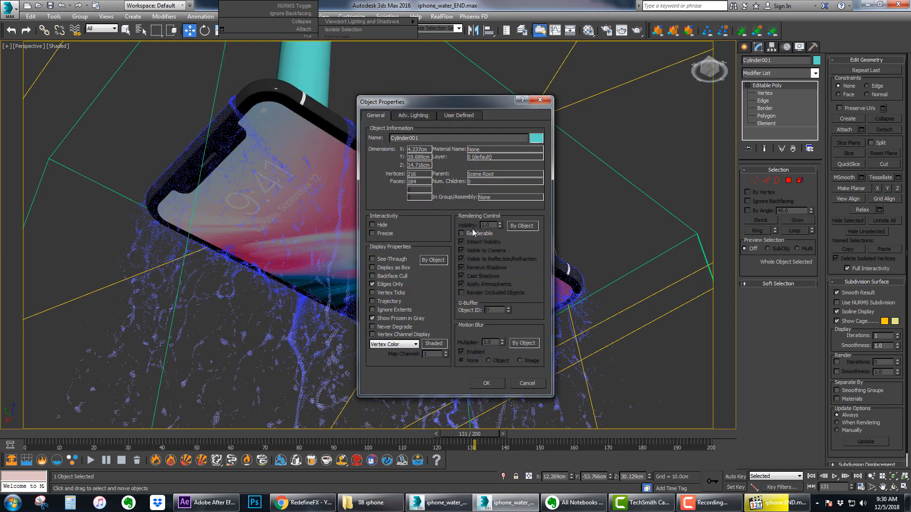
{"action": "left_click", "coordinate": [487, 383]}
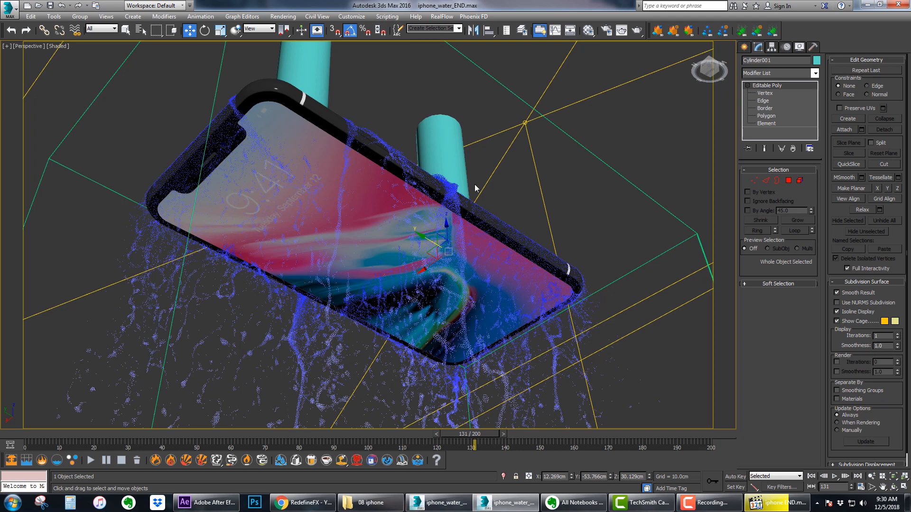
{"action": "mouse_move", "coordinate": [523, 158]}
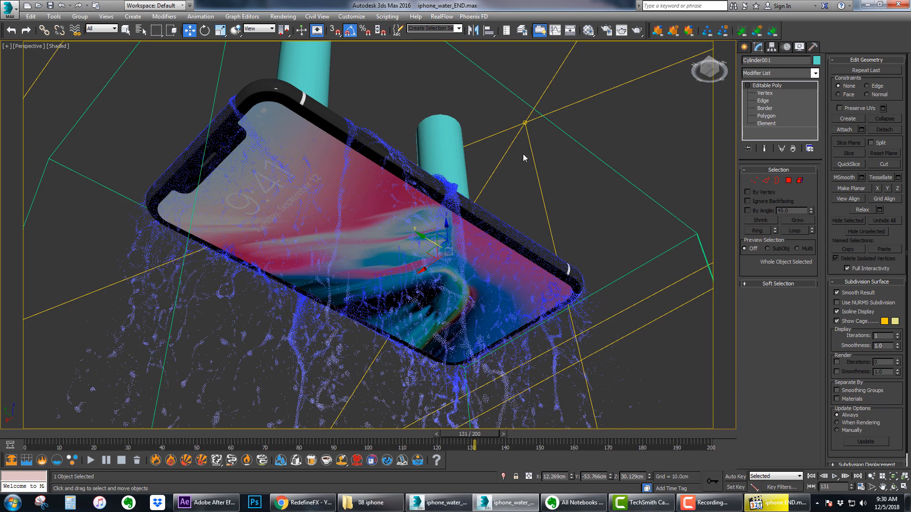
{"action": "mouse_move", "coordinate": [488, 159]}
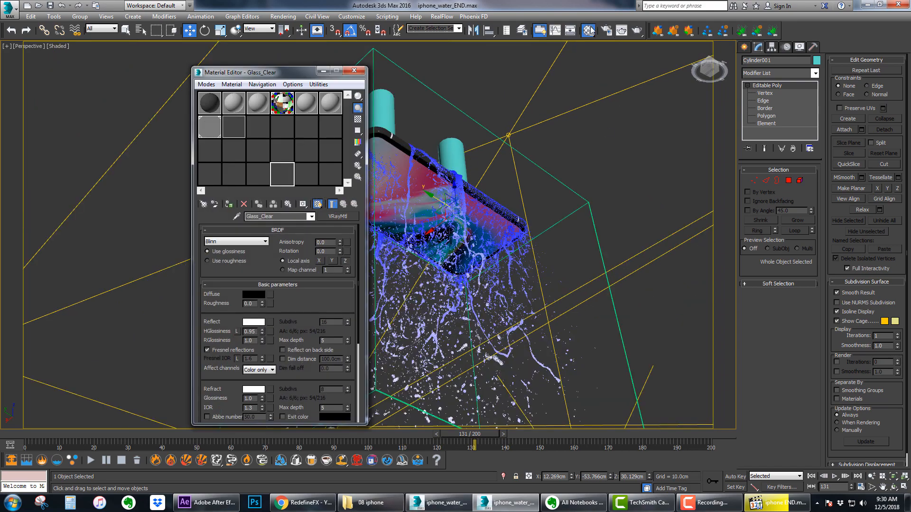
Close the Glass_Clear material settings, revisit the After Effects composite, then show the RedefineFX YouTube channel.
{"action": "left_click", "coordinate": [353, 70]}
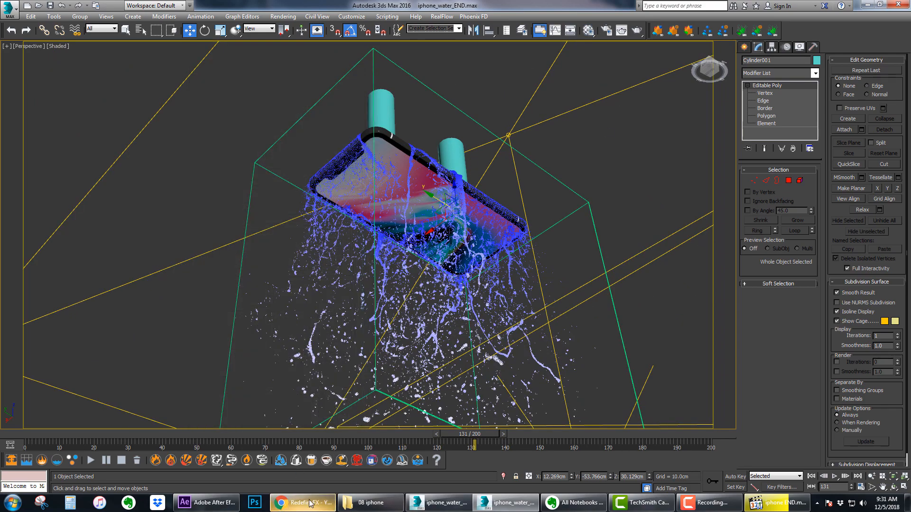
{"action": "left_click", "coordinate": [205, 503]}
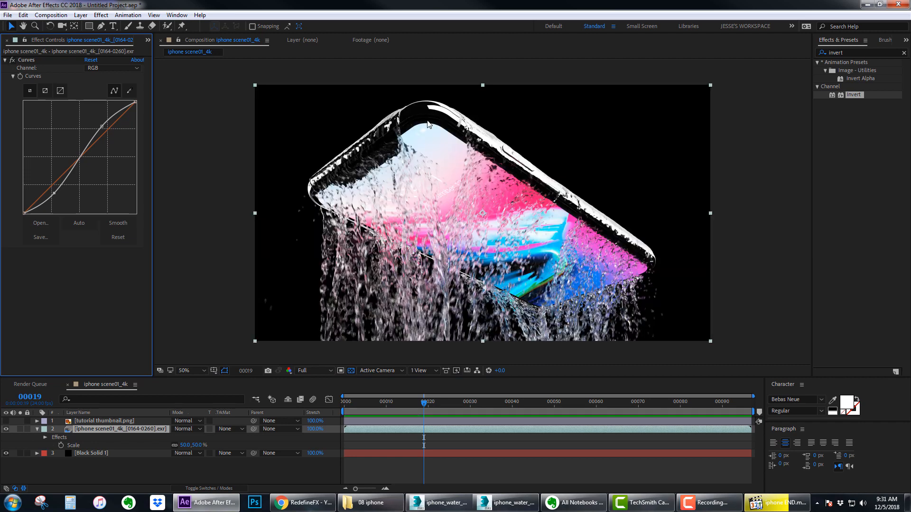
{"action": "mouse_move", "coordinate": [432, 132]}
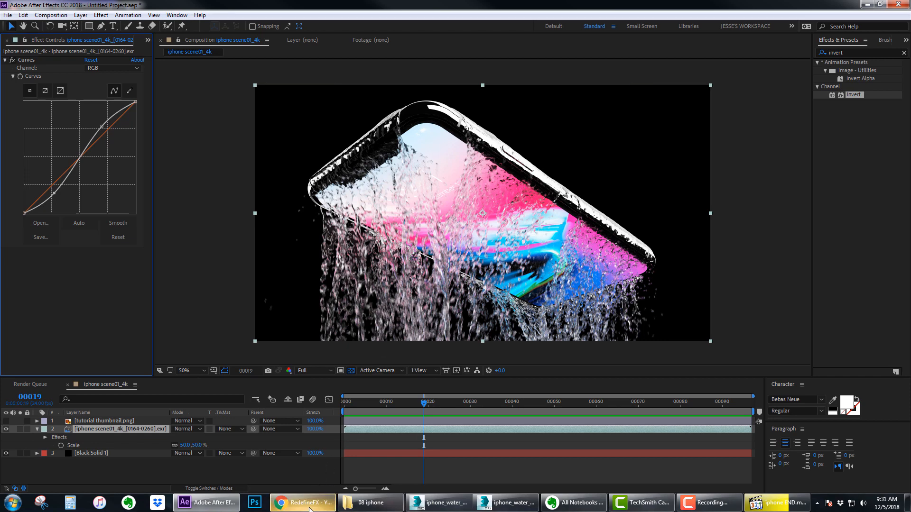
{"action": "left_click", "coordinate": [302, 503]}
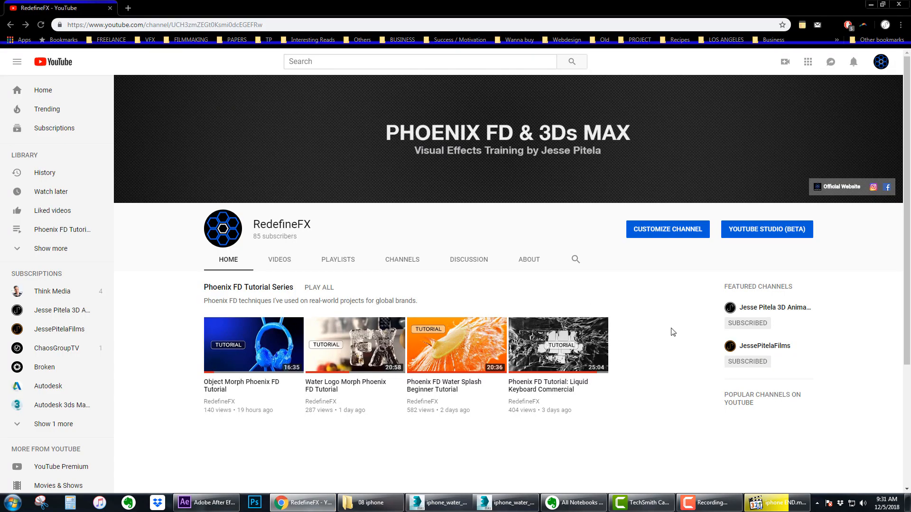
{"action": "mouse_move", "coordinate": [389, 224]}
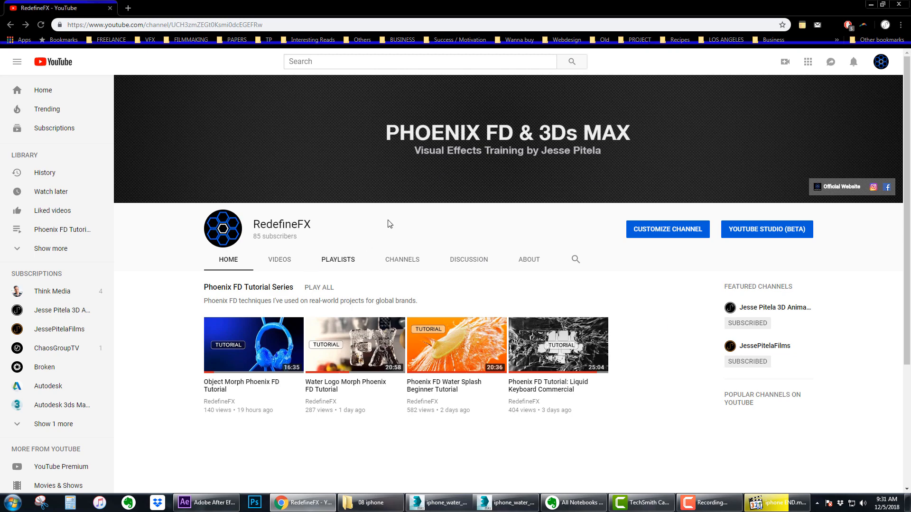
{"action": "mouse_move", "coordinate": [612, 329]}
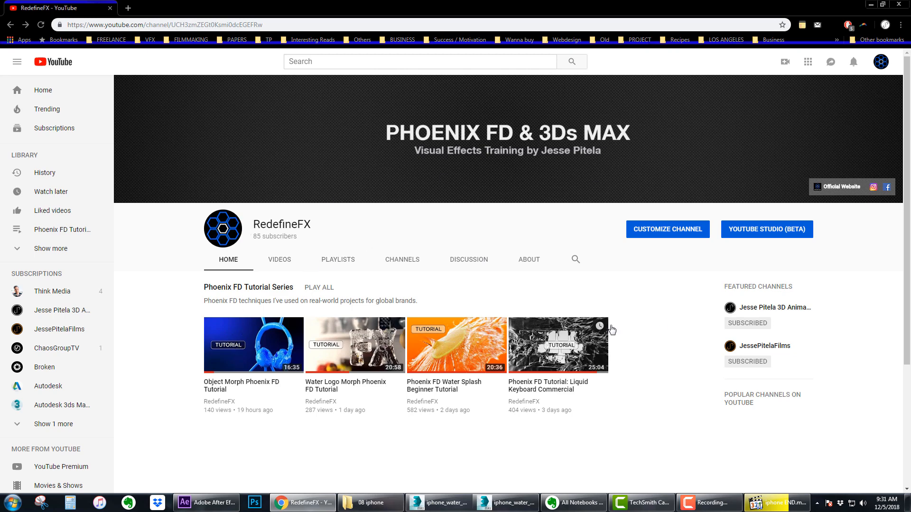
{"action": "mouse_move", "coordinate": [599, 312]}
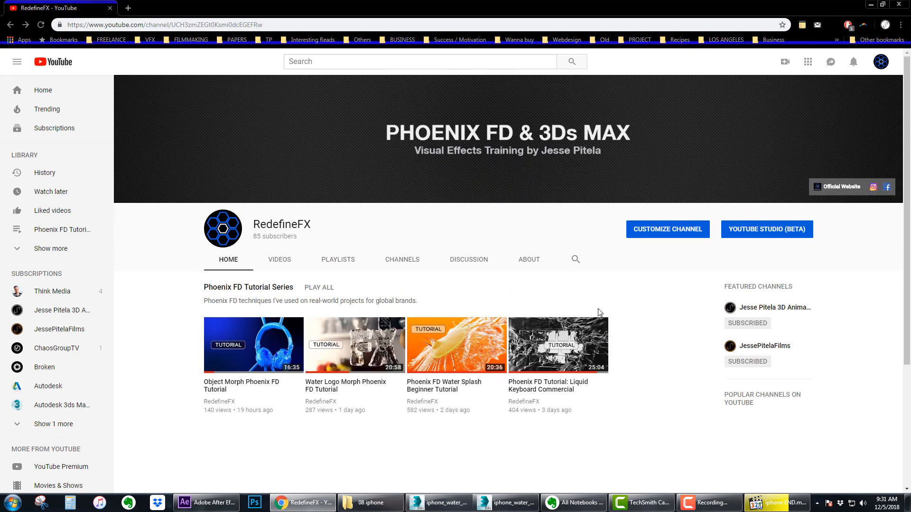
{"action": "scroll", "scroll_direction": "down", "scroll_amount": 3}
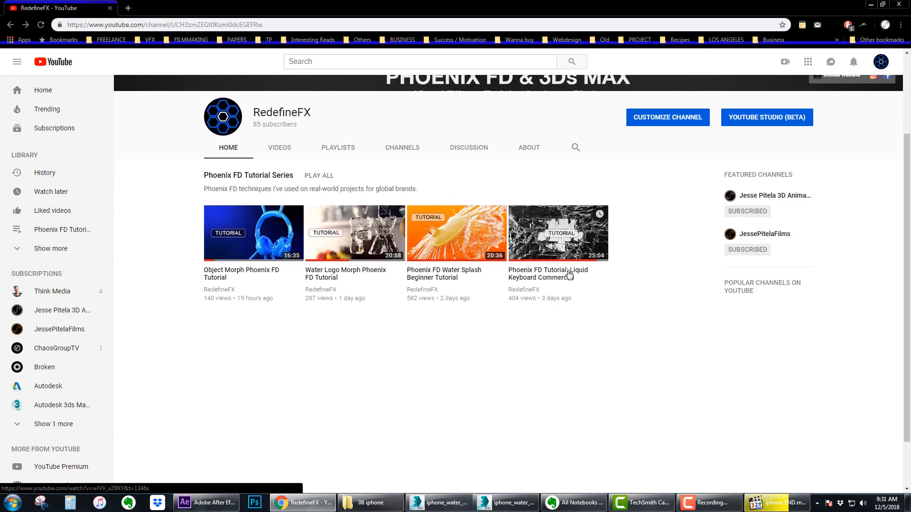
{"action": "scroll", "scroll_direction": "up", "scroll_amount": 3}
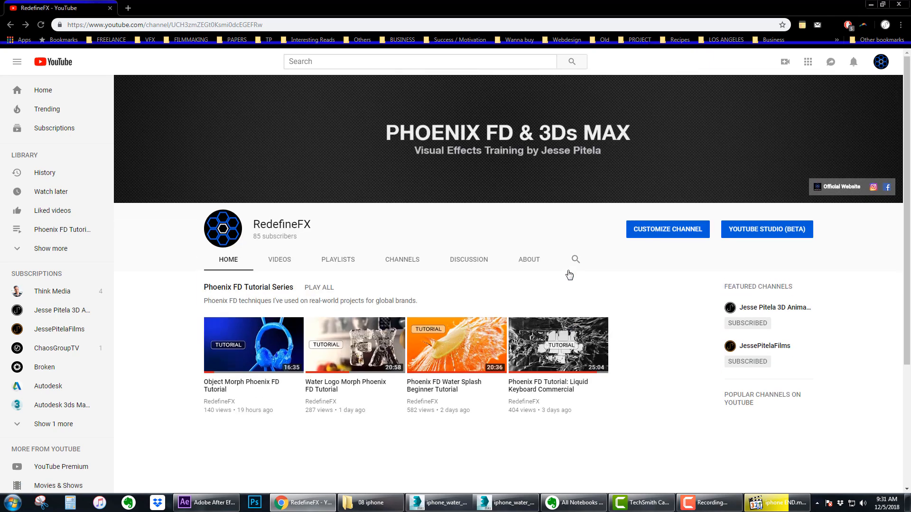
{"action": "scroll", "scroll_direction": "up", "scroll_amount": 3}
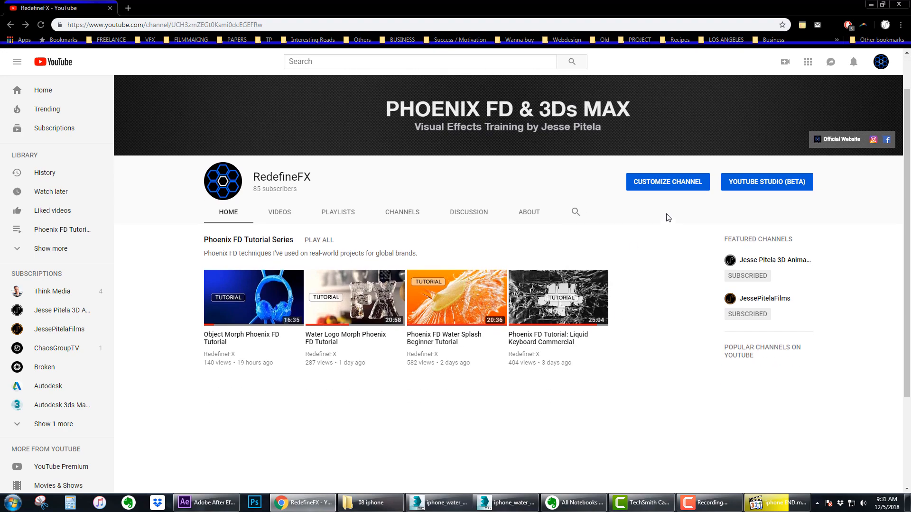
{"action": "mouse_move", "coordinate": [279, 211]}
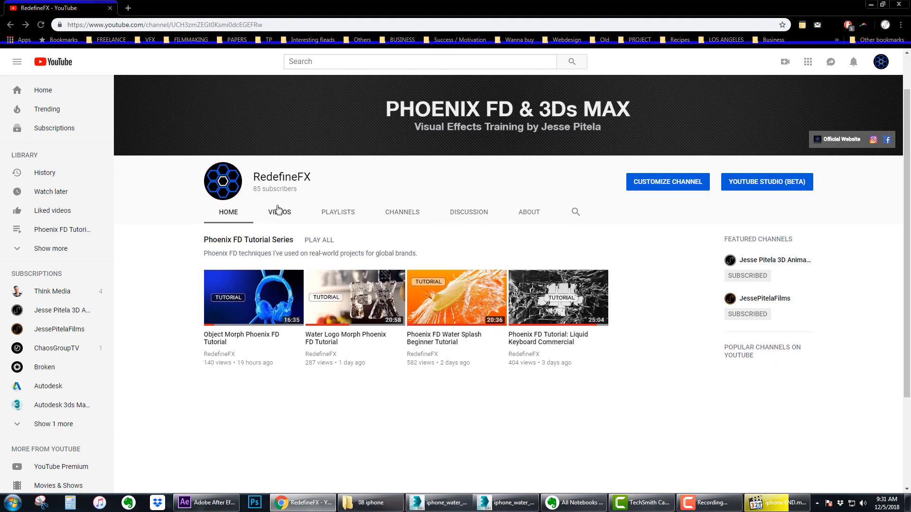
{"action": "mouse_move", "coordinate": [595, 343]}
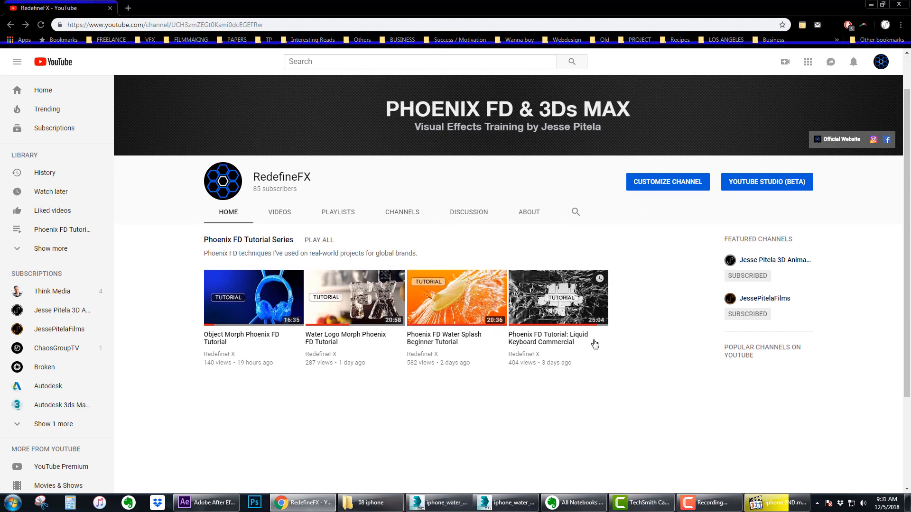
{"action": "mouse_move", "coordinate": [593, 341]}
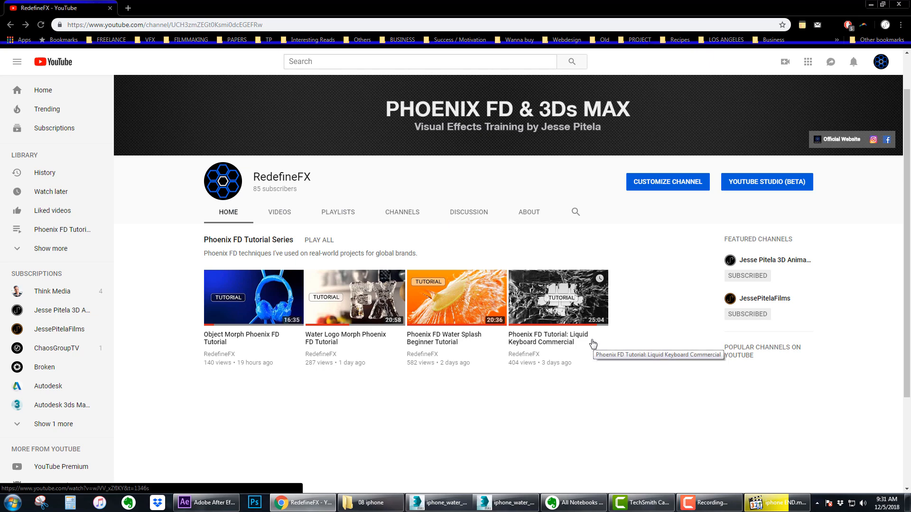
{"action": "mouse_move", "coordinate": [672, 397]}
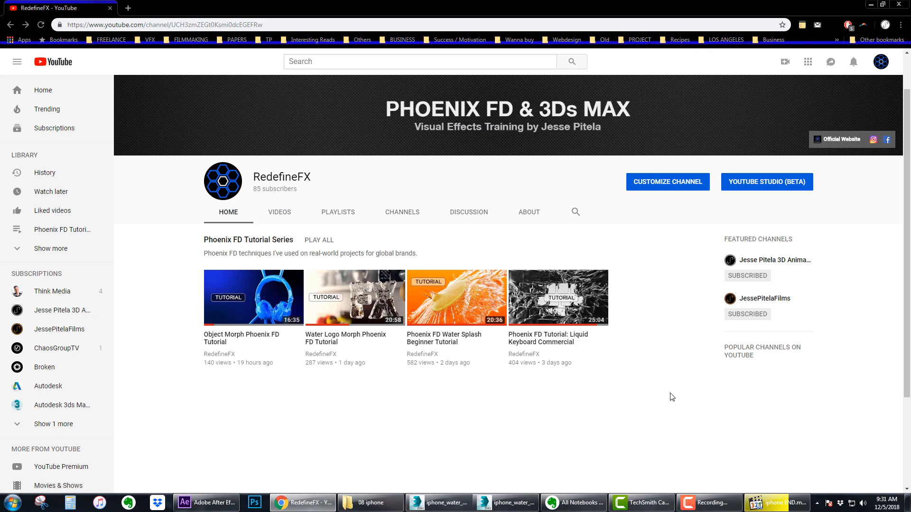